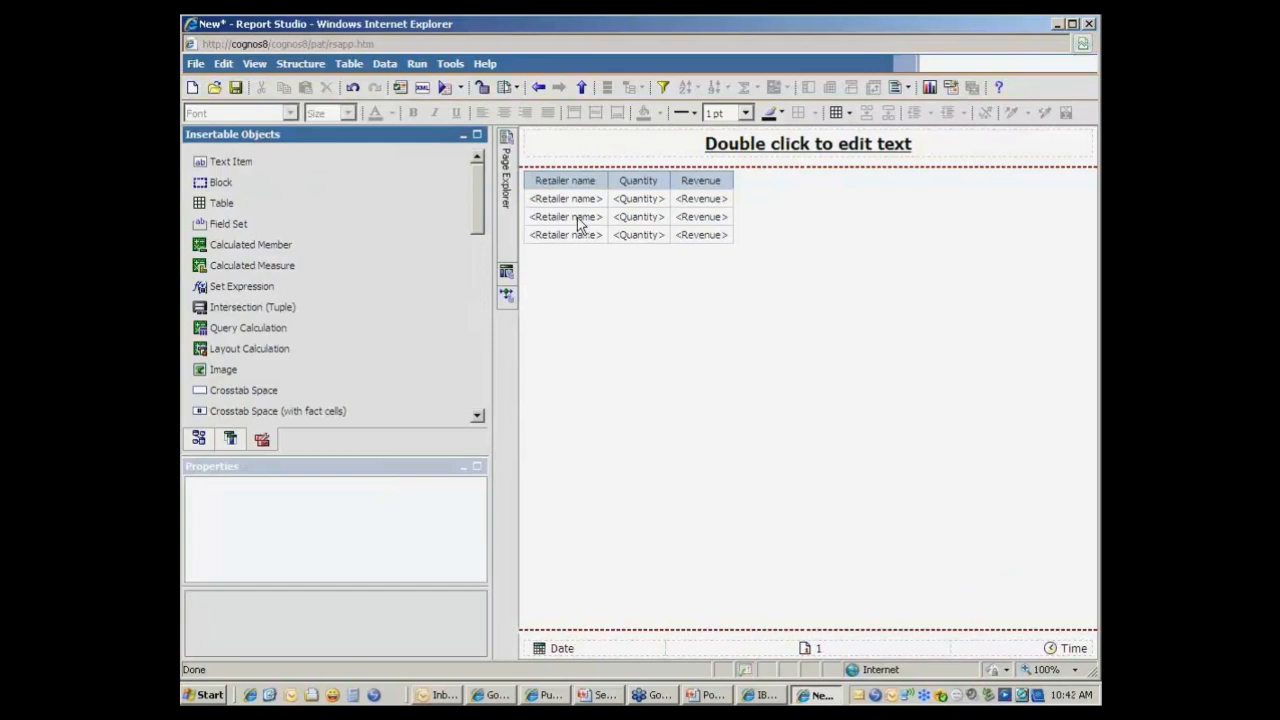
mouse_move(572, 218)
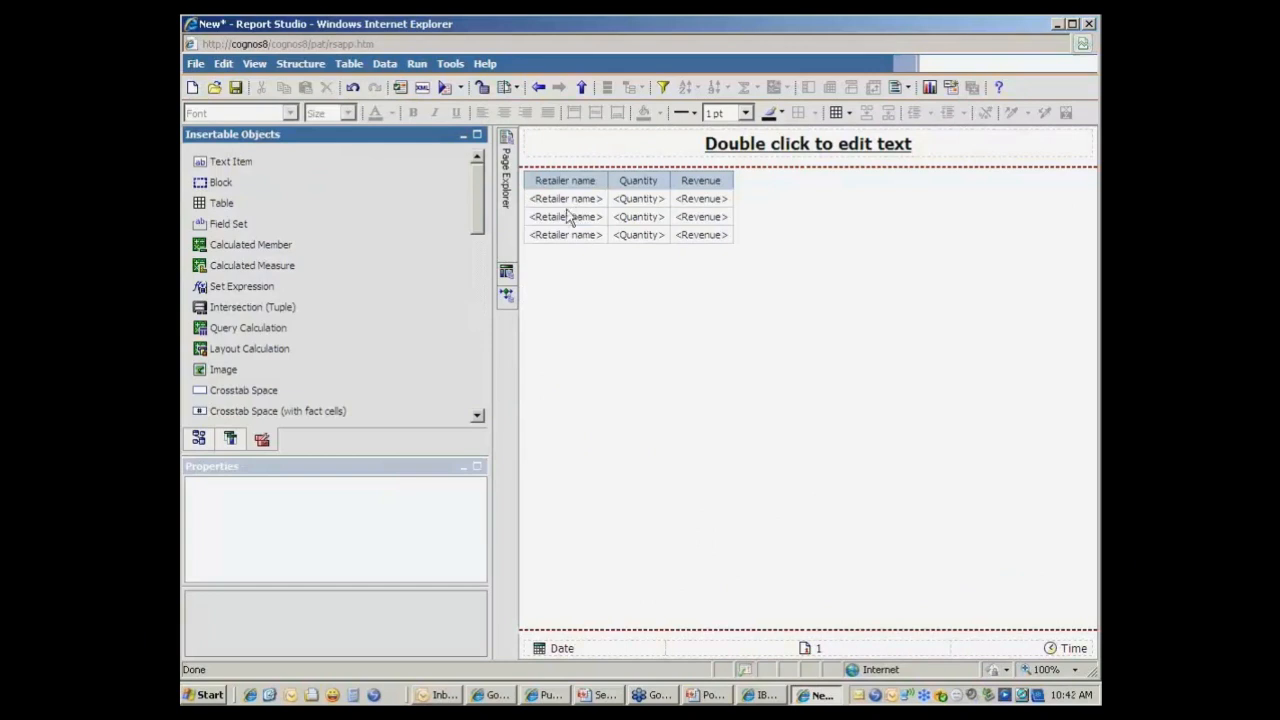
mouse_move(555, 217)
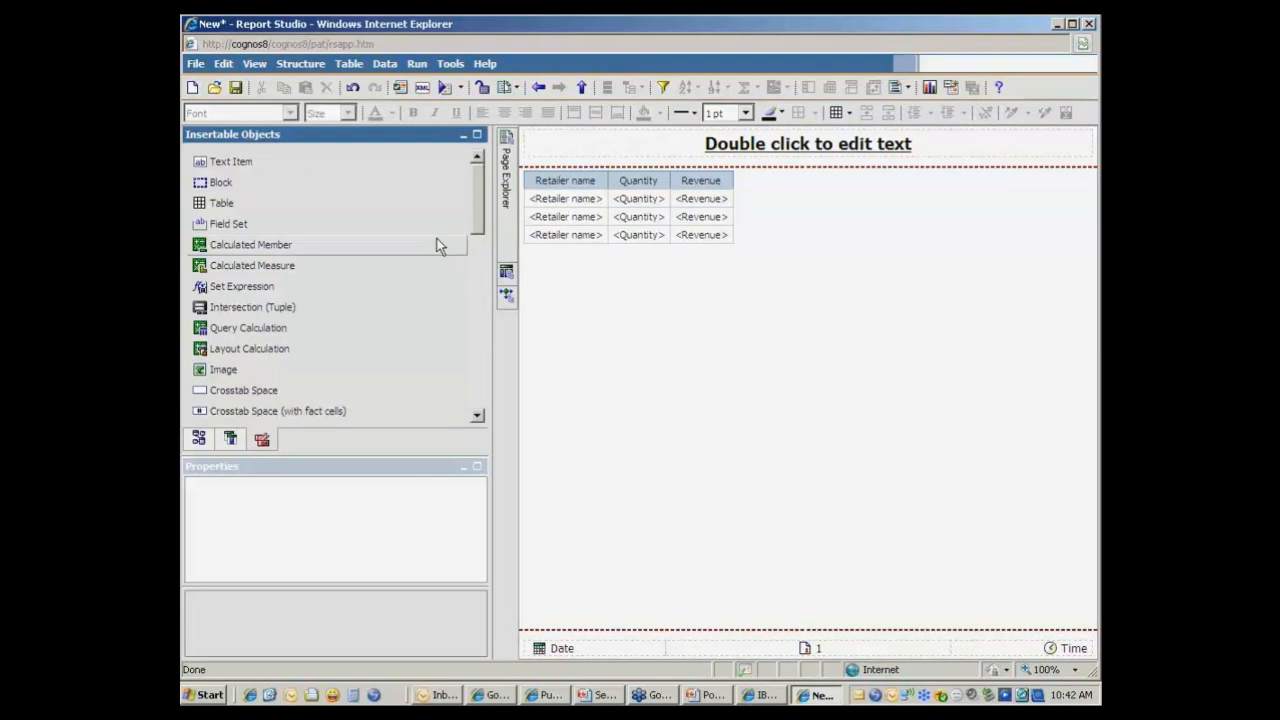
Insert a conditional block into the Retailer name list cell and select it
scroll(down, 3)
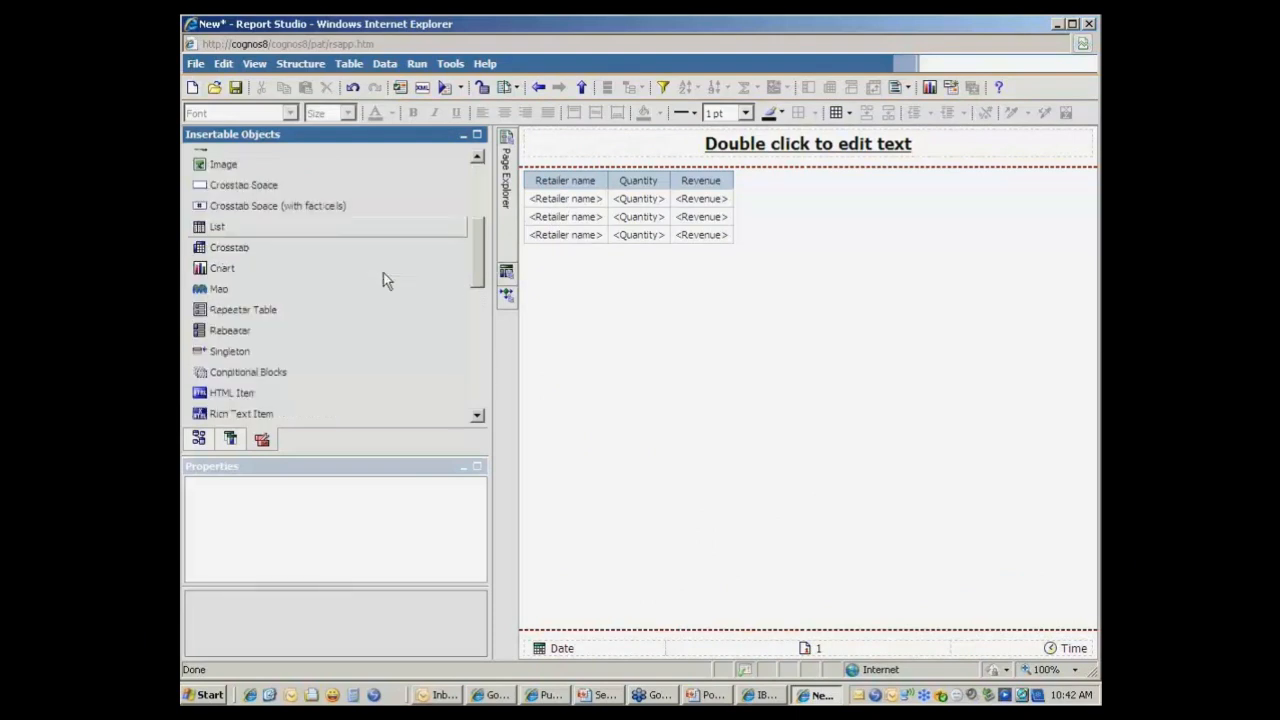
mouse_move(335, 301)
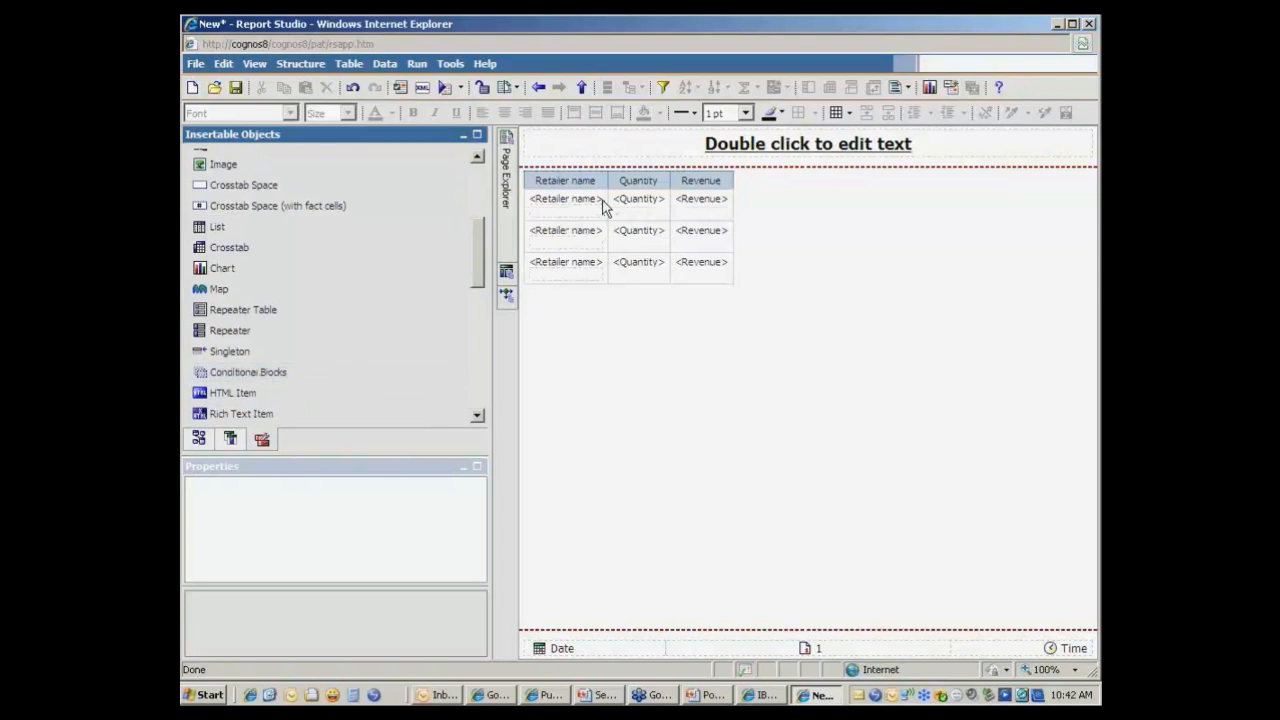
click(565, 198)
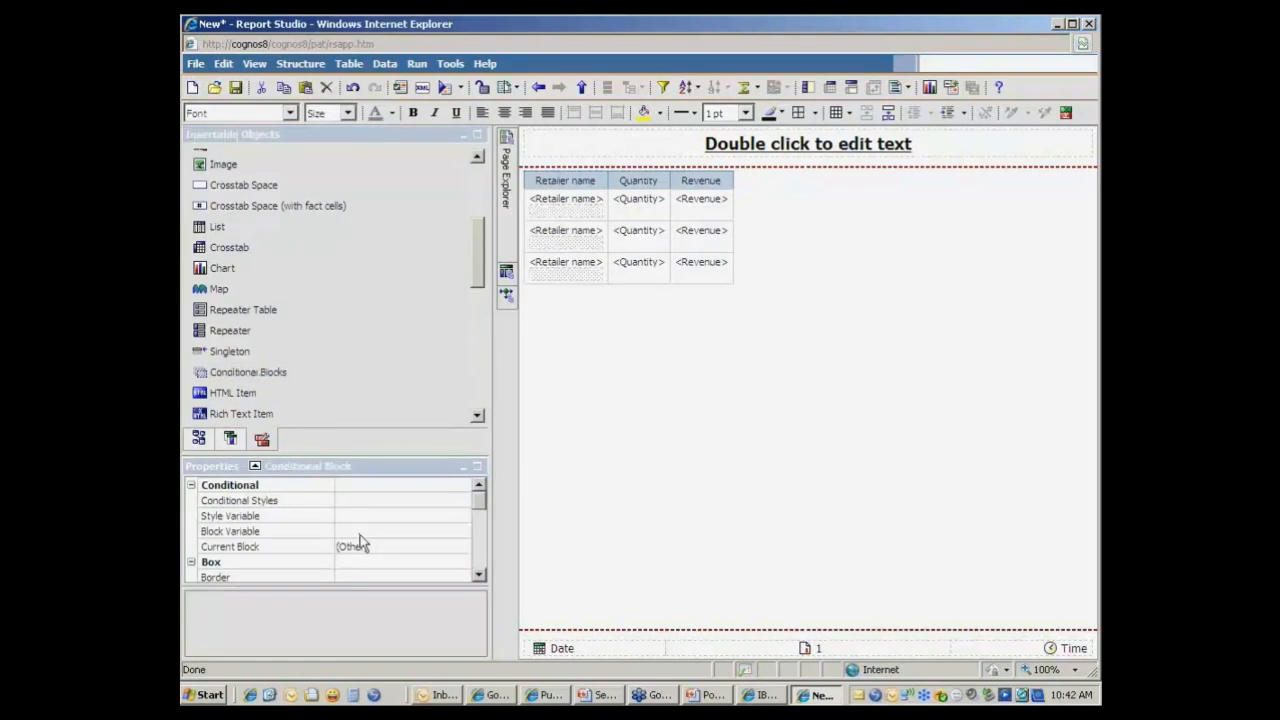
Set the Retailer name conditional block's Block Variable to Boolean1
click(265, 531)
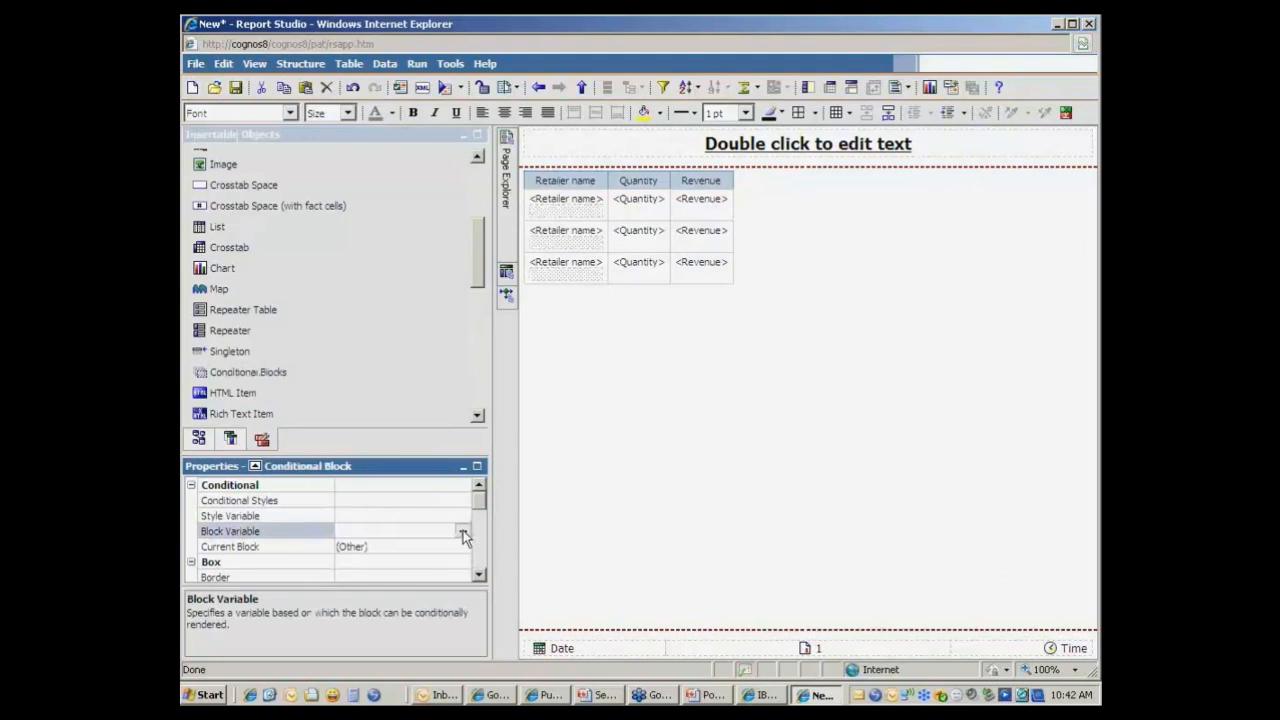
click(462, 531)
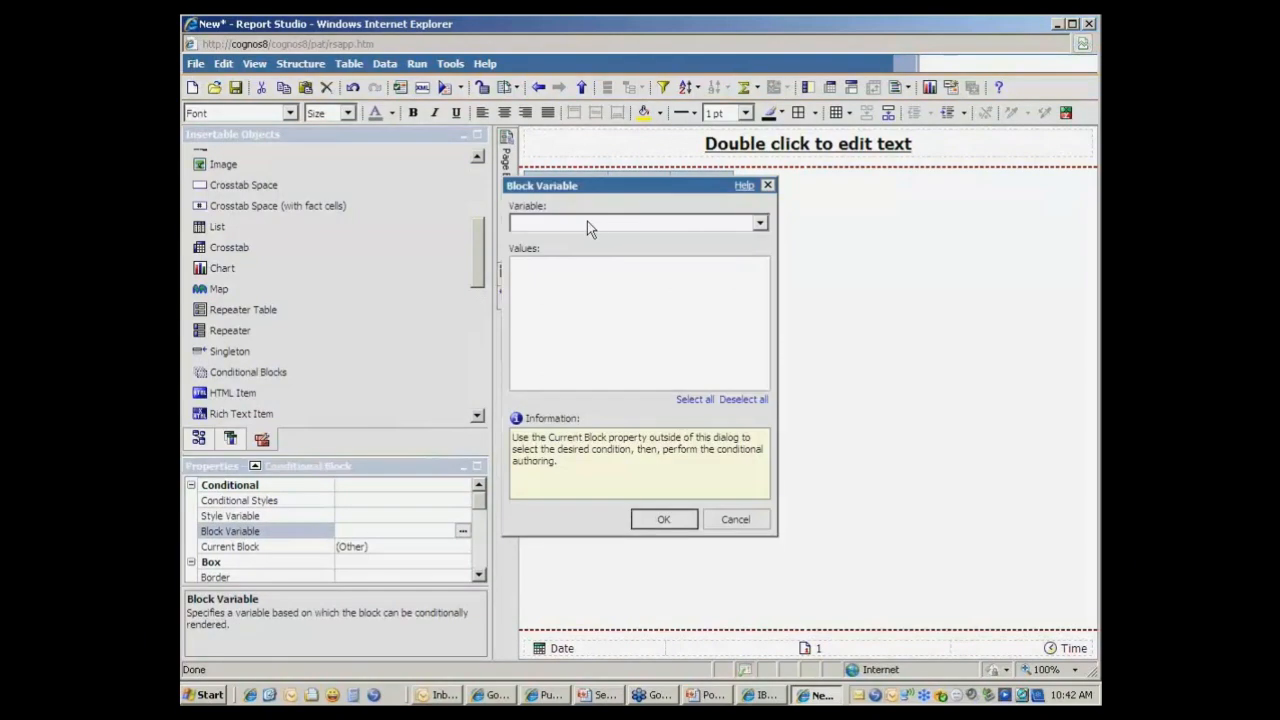
click(759, 222)
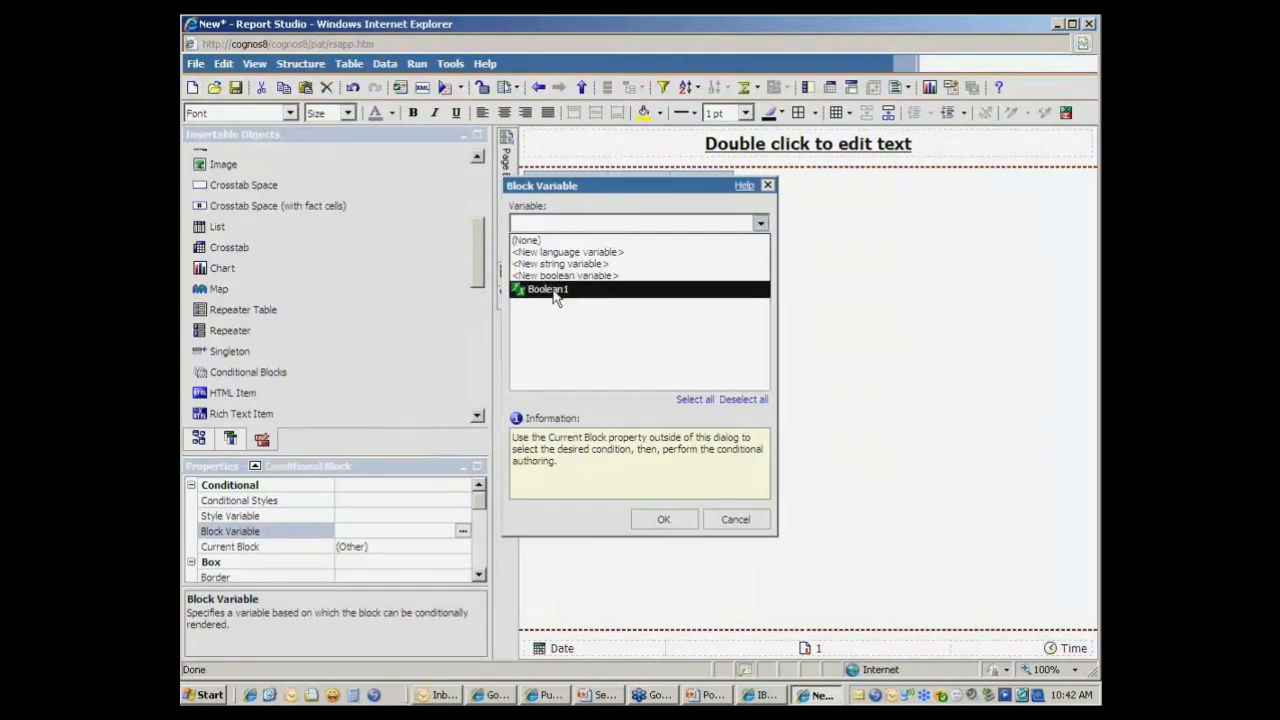
click(547, 289)
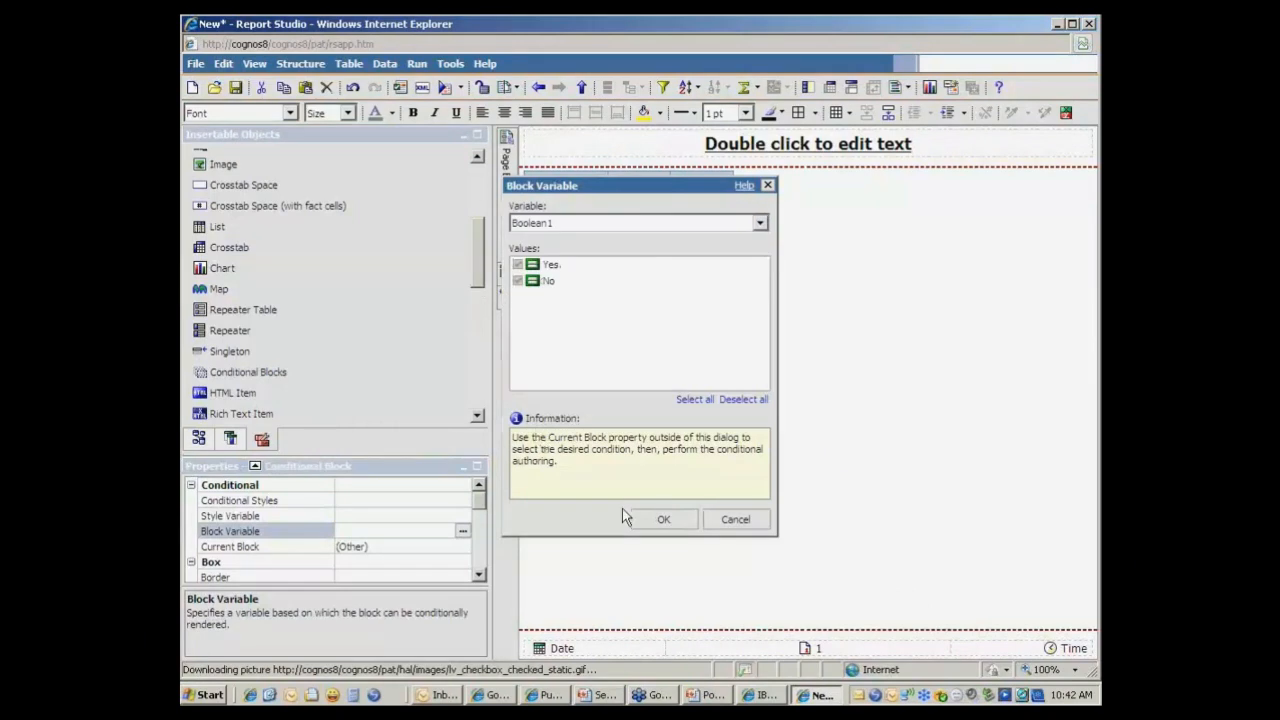
mouse_move(575, 421)
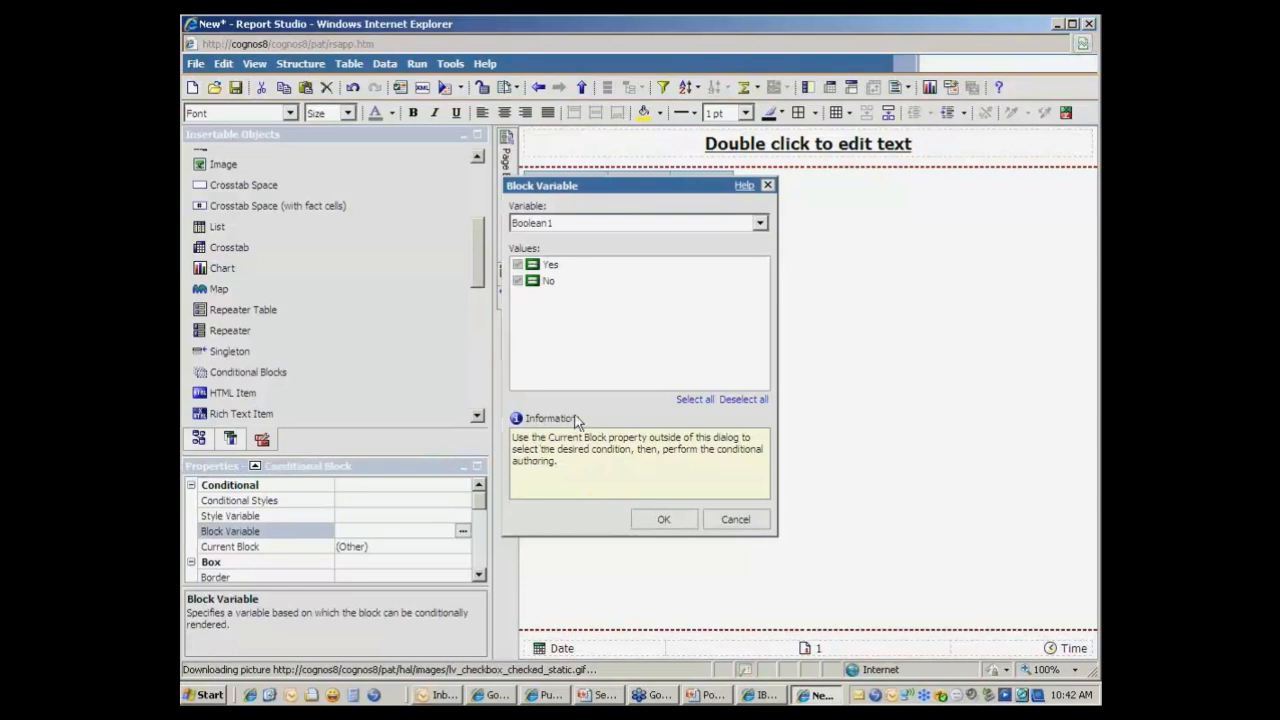
click(663, 519)
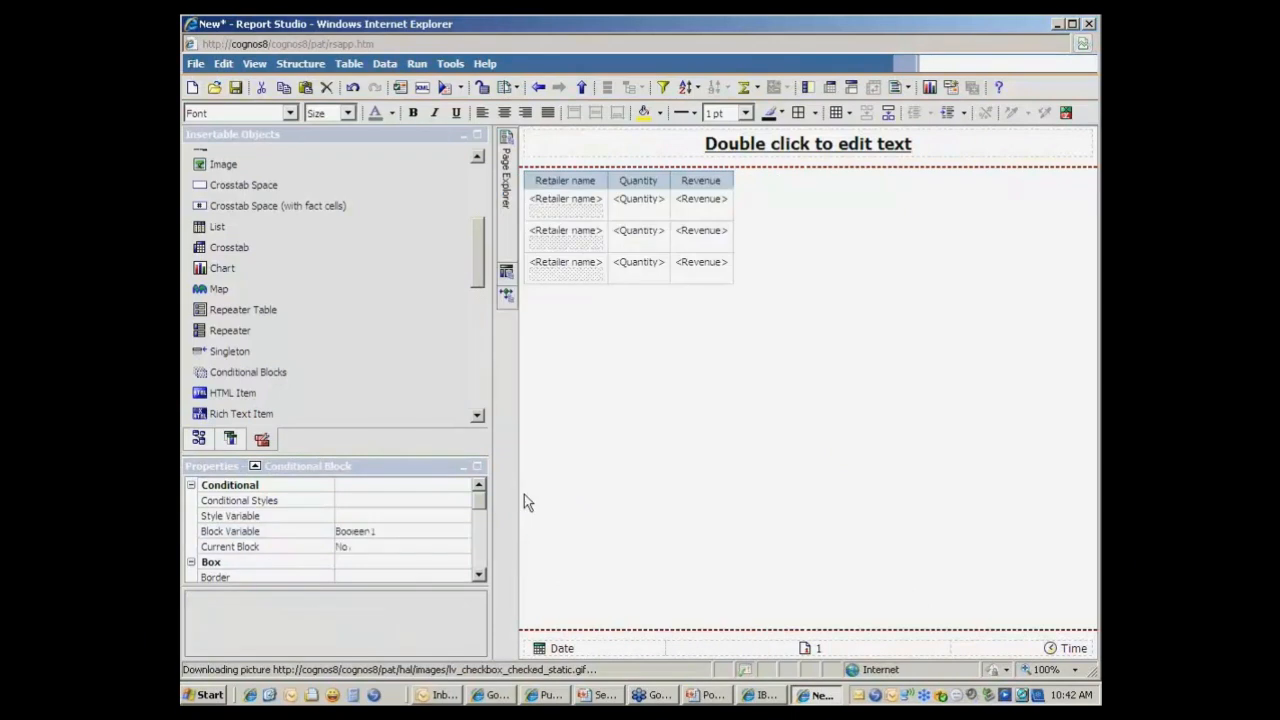
mouse_move(300, 535)
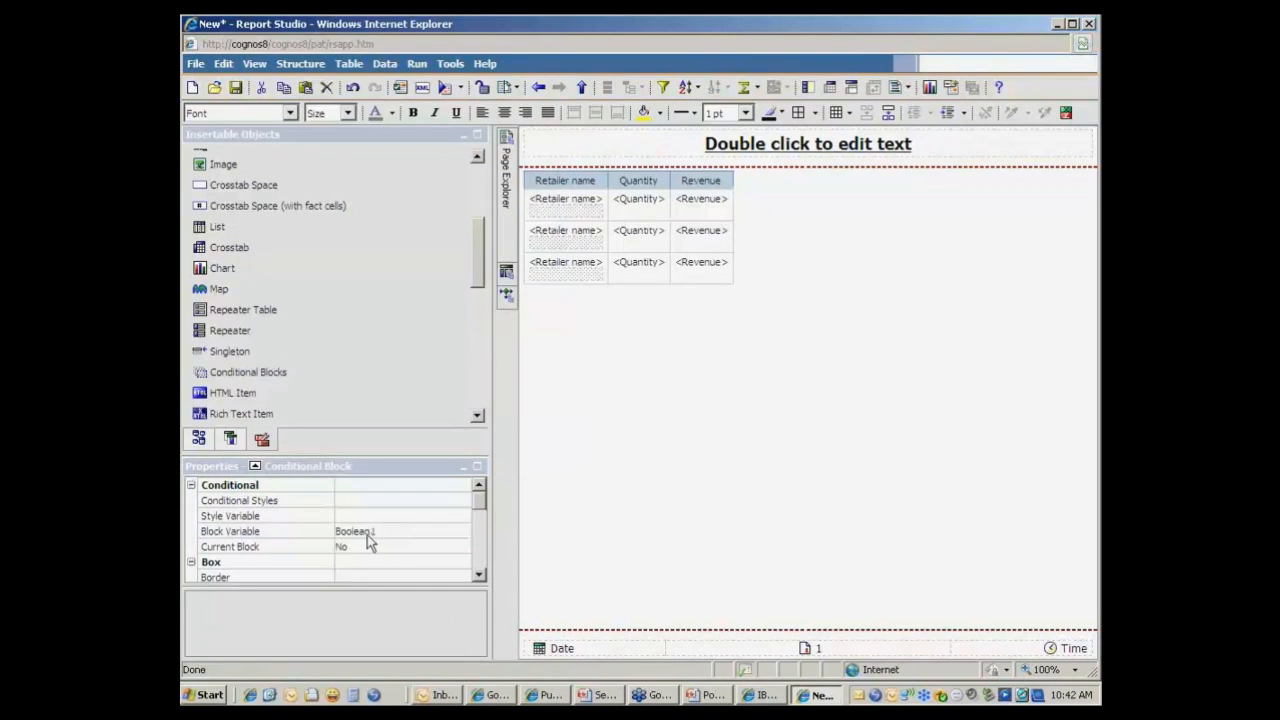
mouse_move(248, 557)
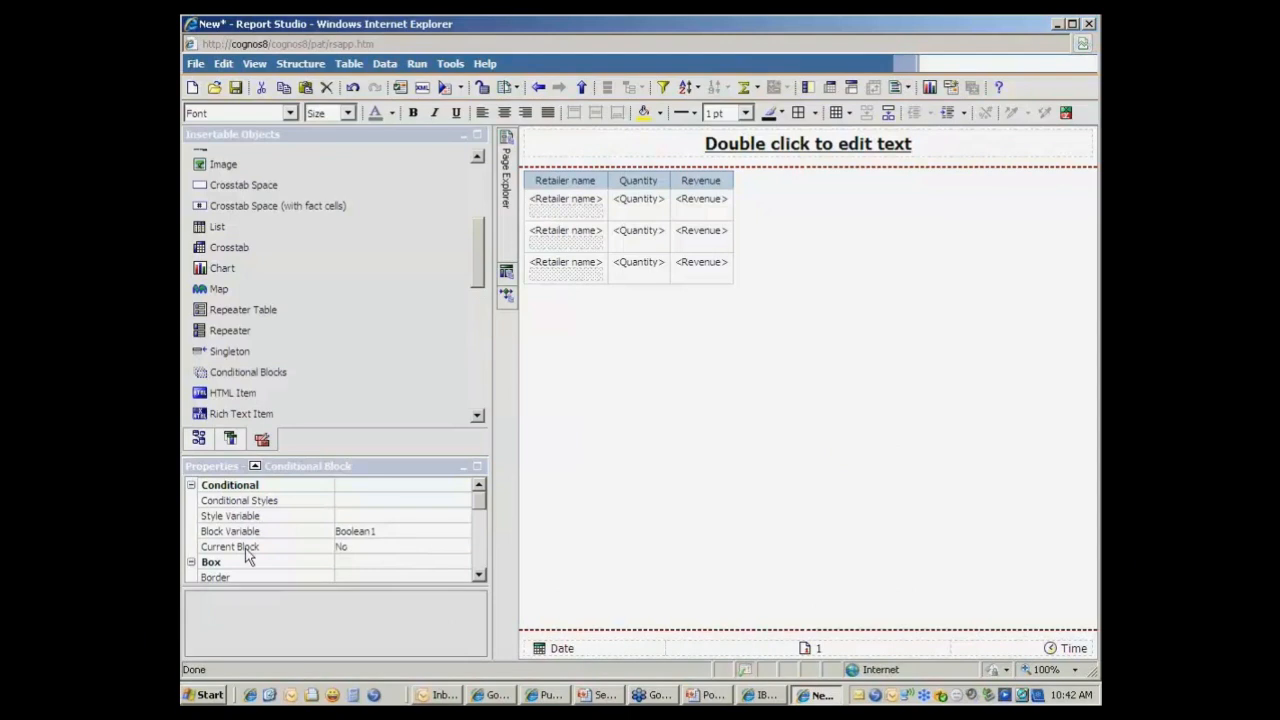
mouse_move(568, 218)
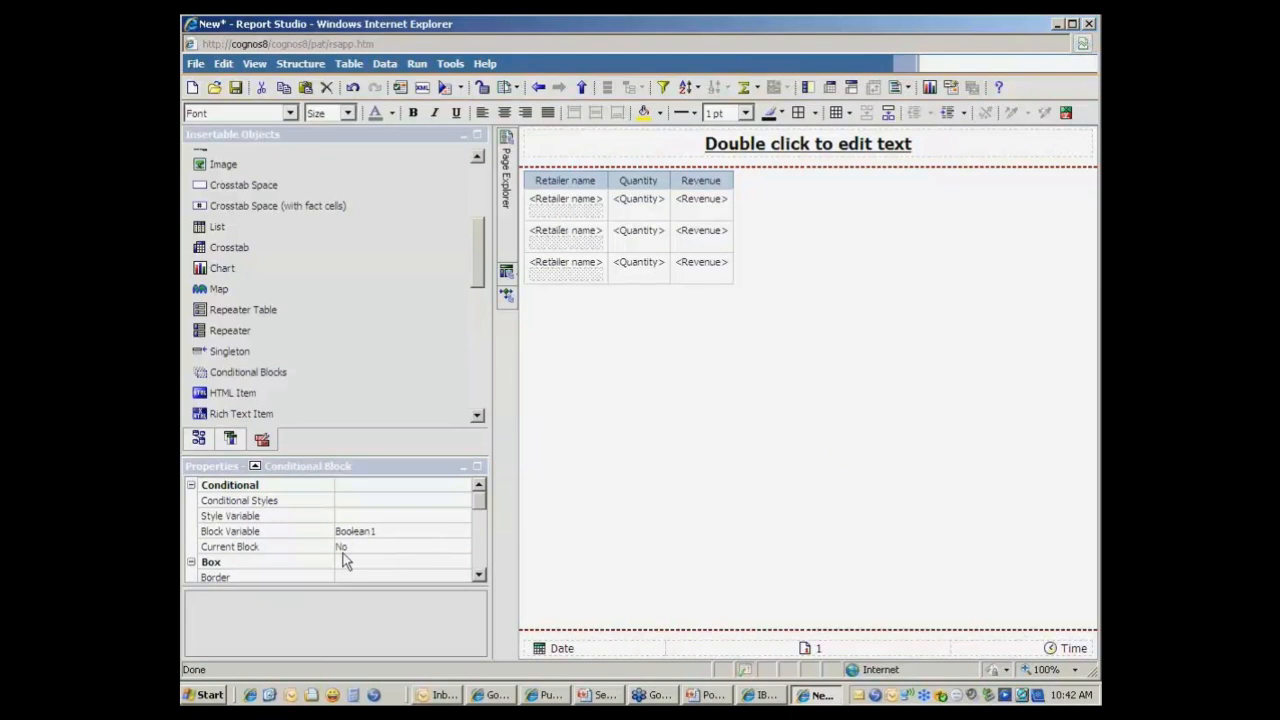
mouse_move(550, 222)
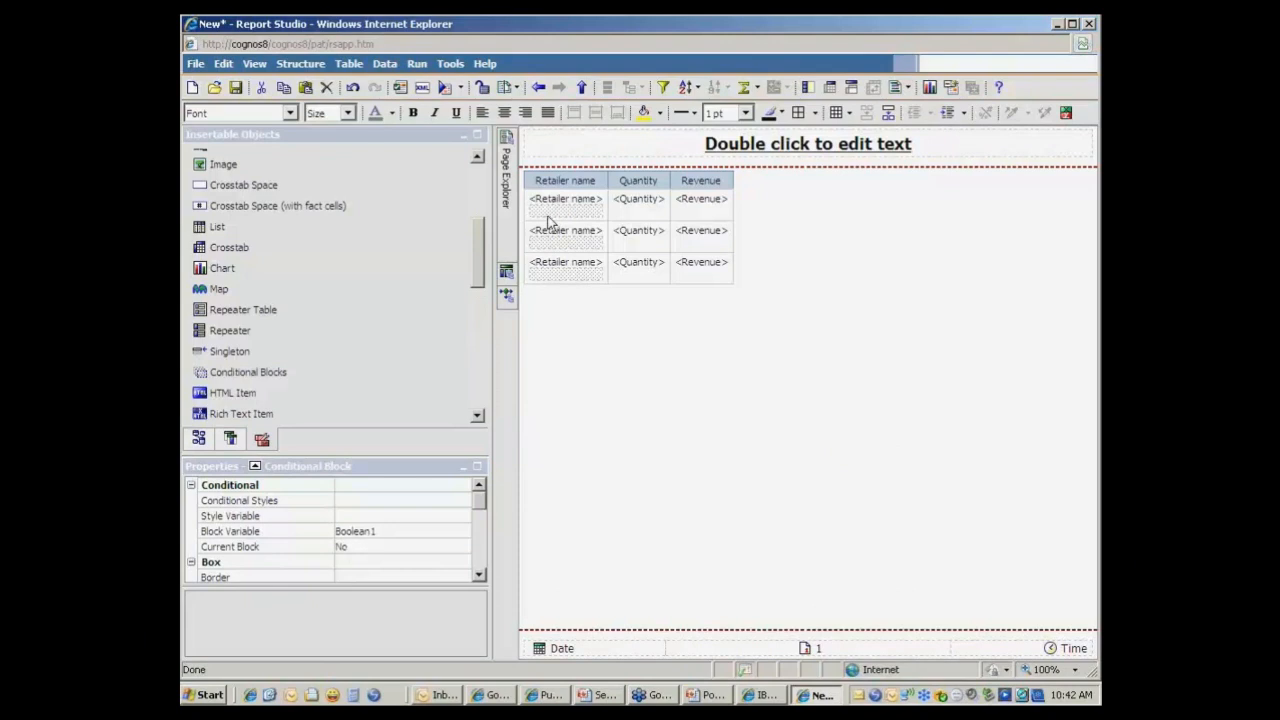
mouse_move(575, 202)
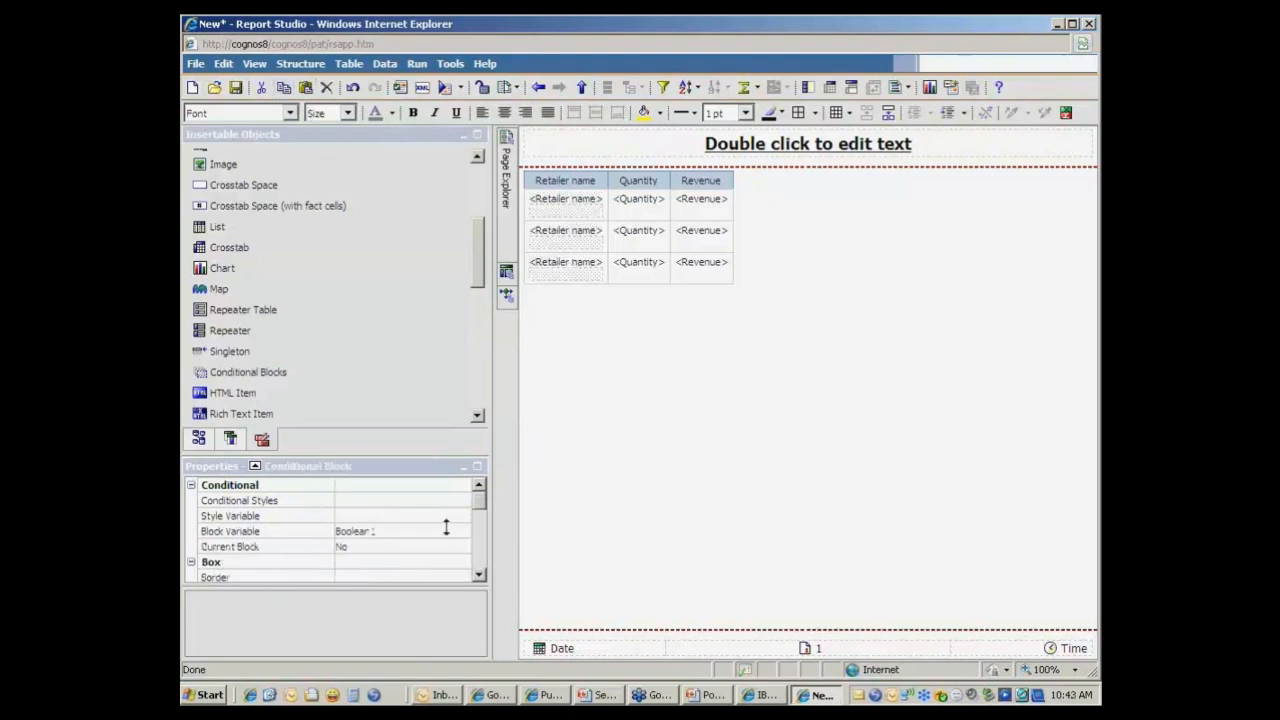
mouse_move(352, 558)
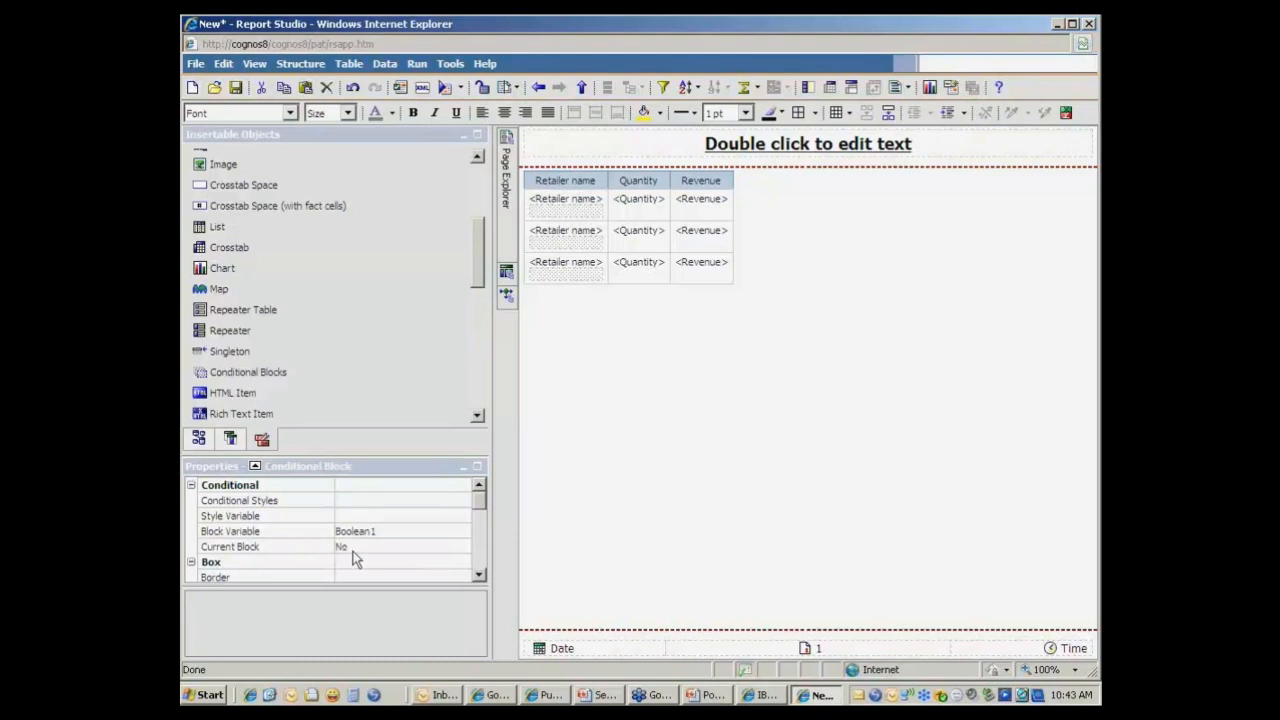
mouse_move(300, 85)
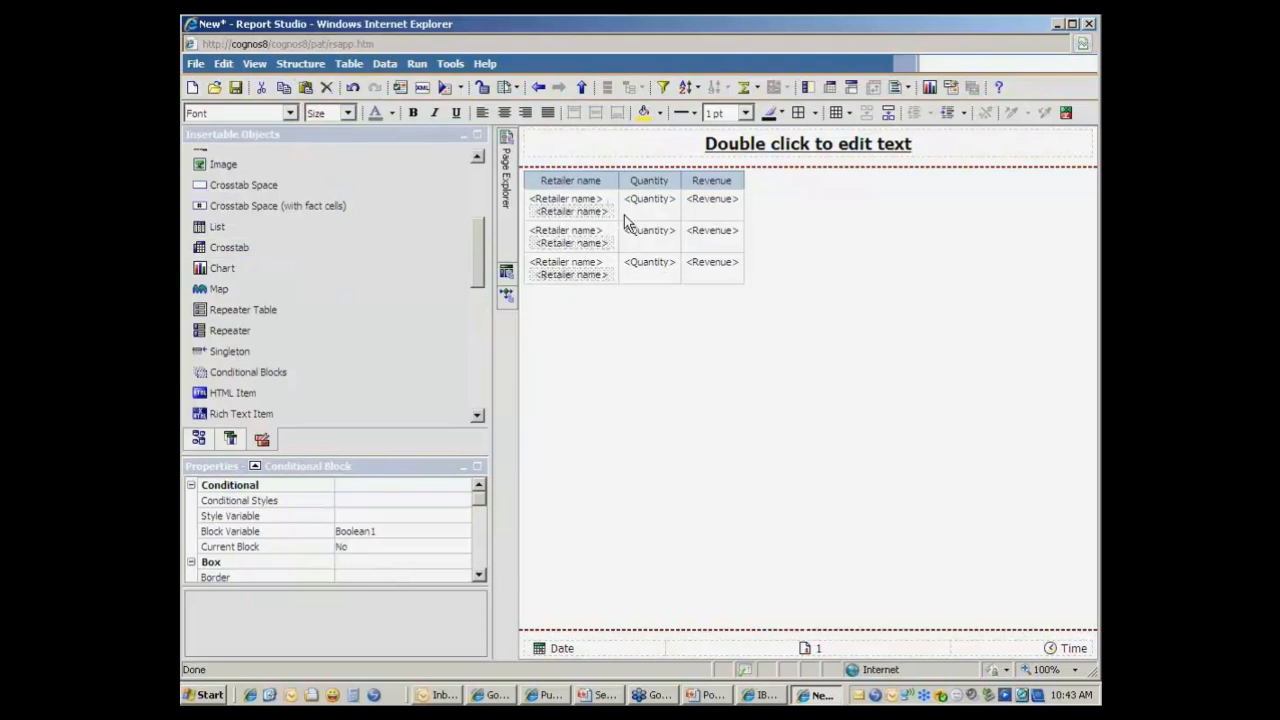
mouse_move(420, 557)
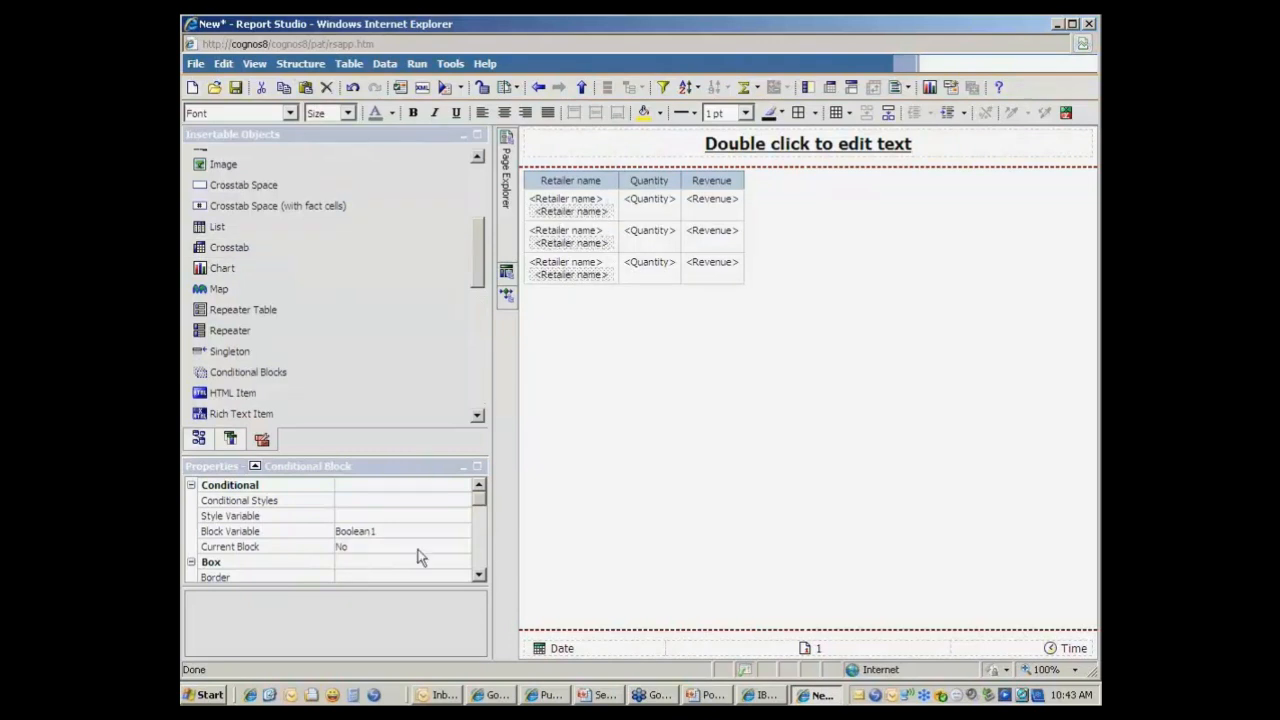
Switch the conditional block's Current Block to Yes and select the Retailer name item
click(229, 546)
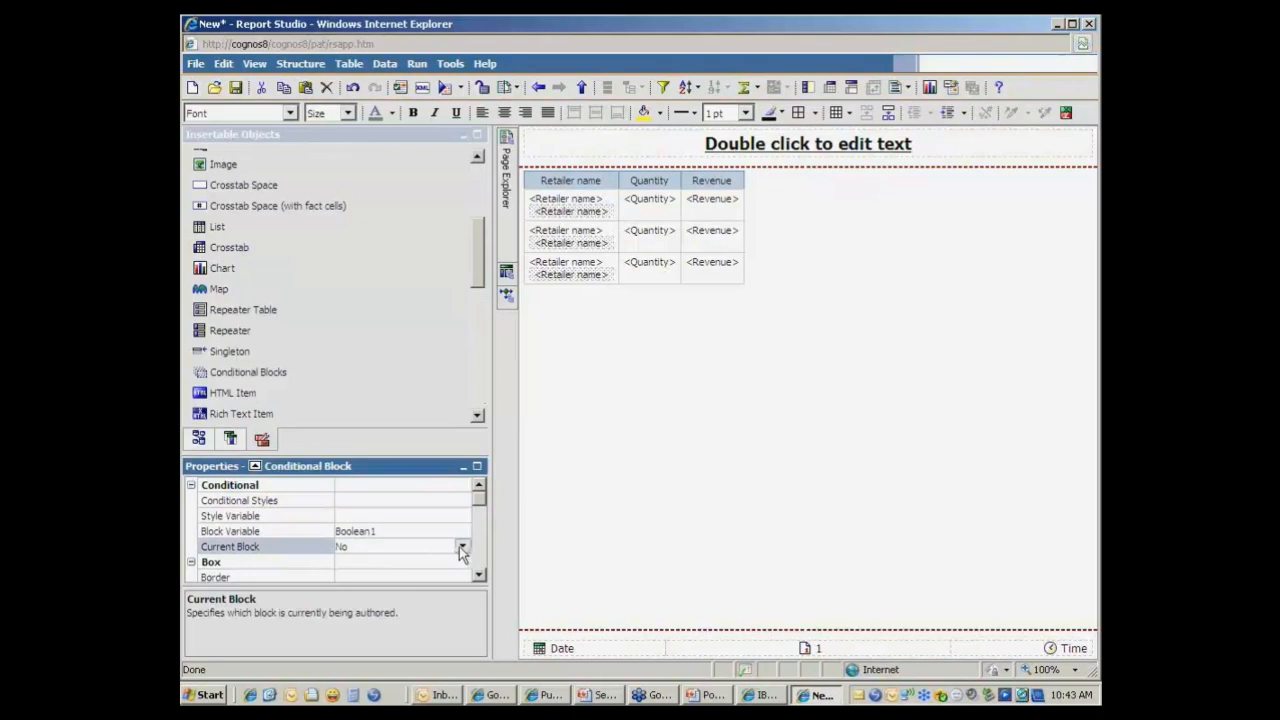
click(462, 546)
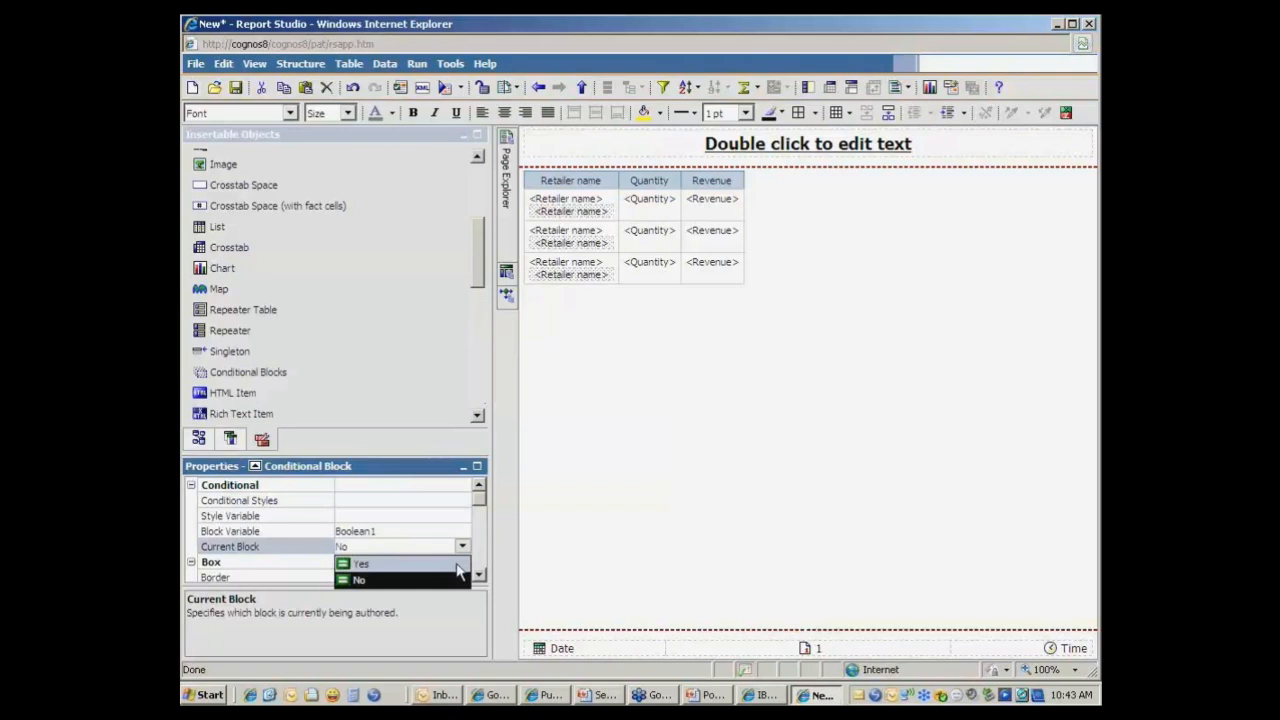
click(361, 563)
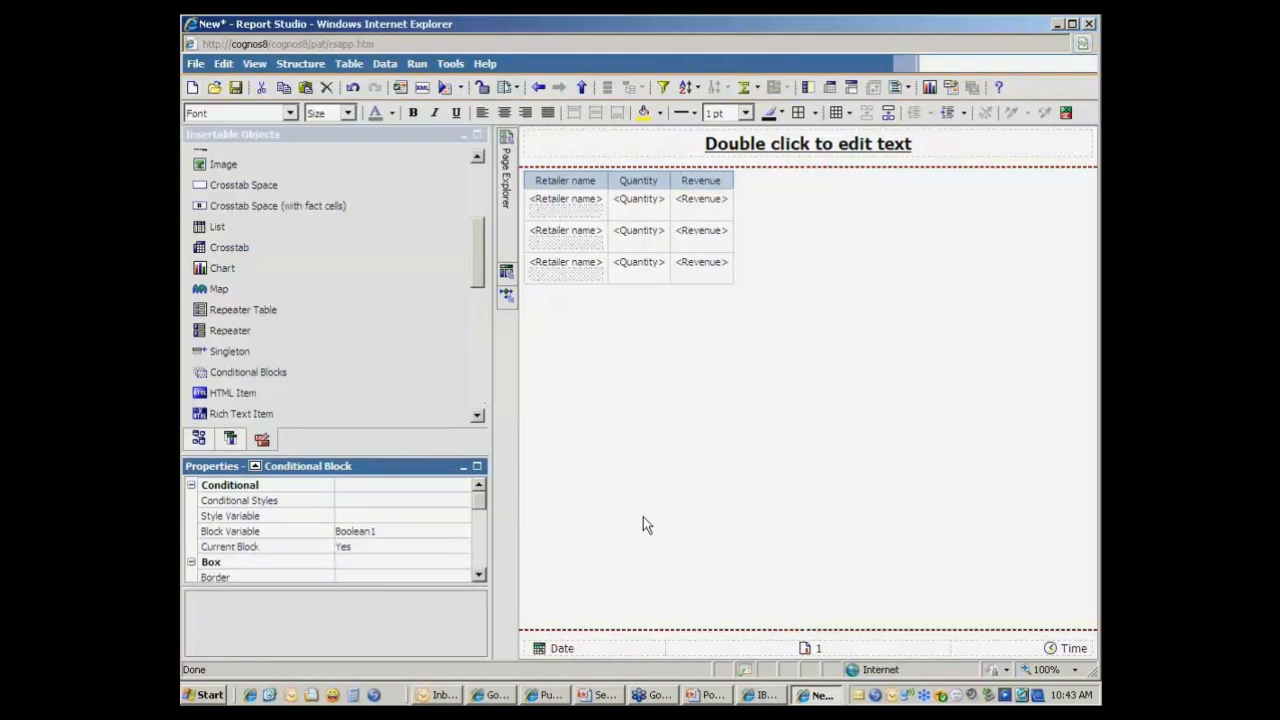
mouse_move(510, 547)
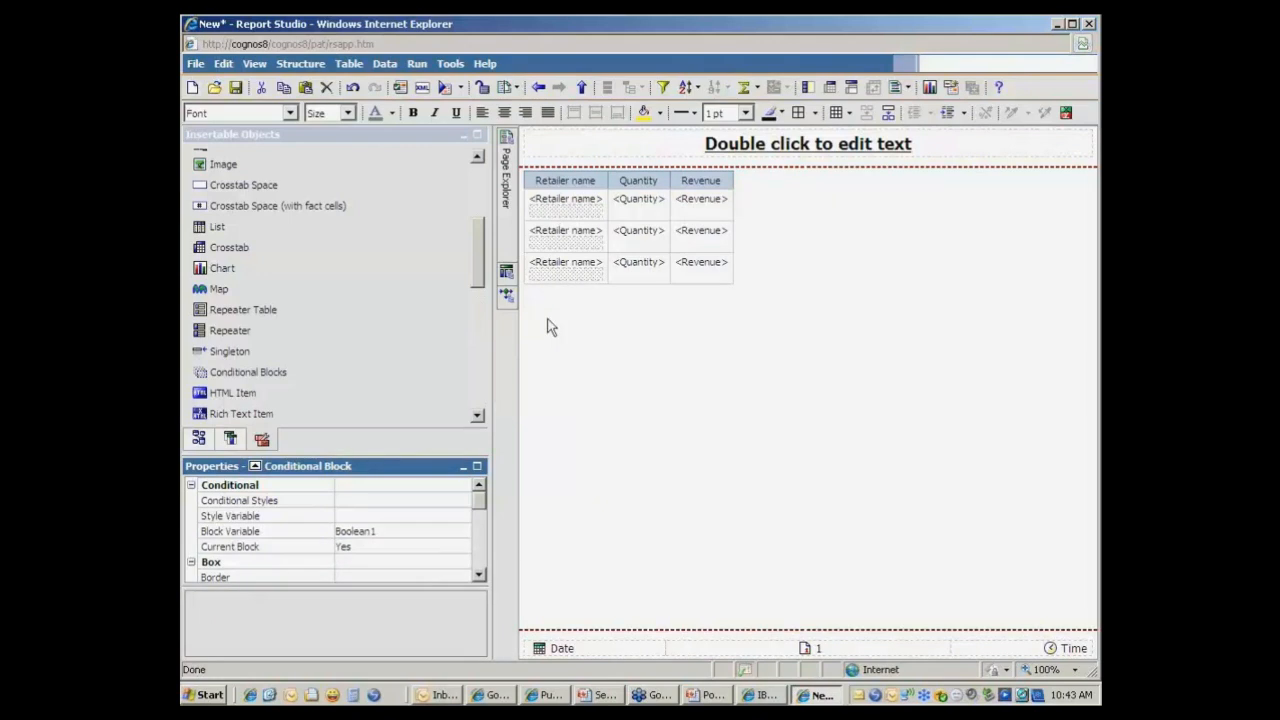
mouse_move(576, 208)
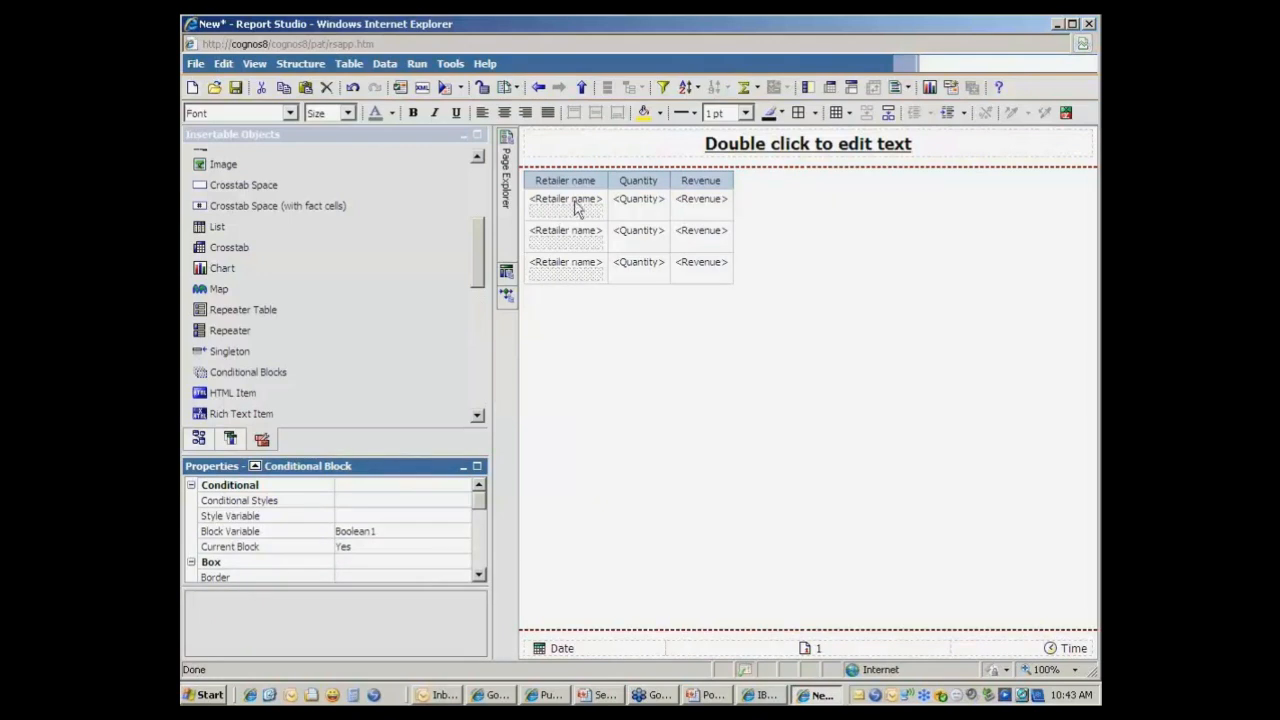
click(564, 198)
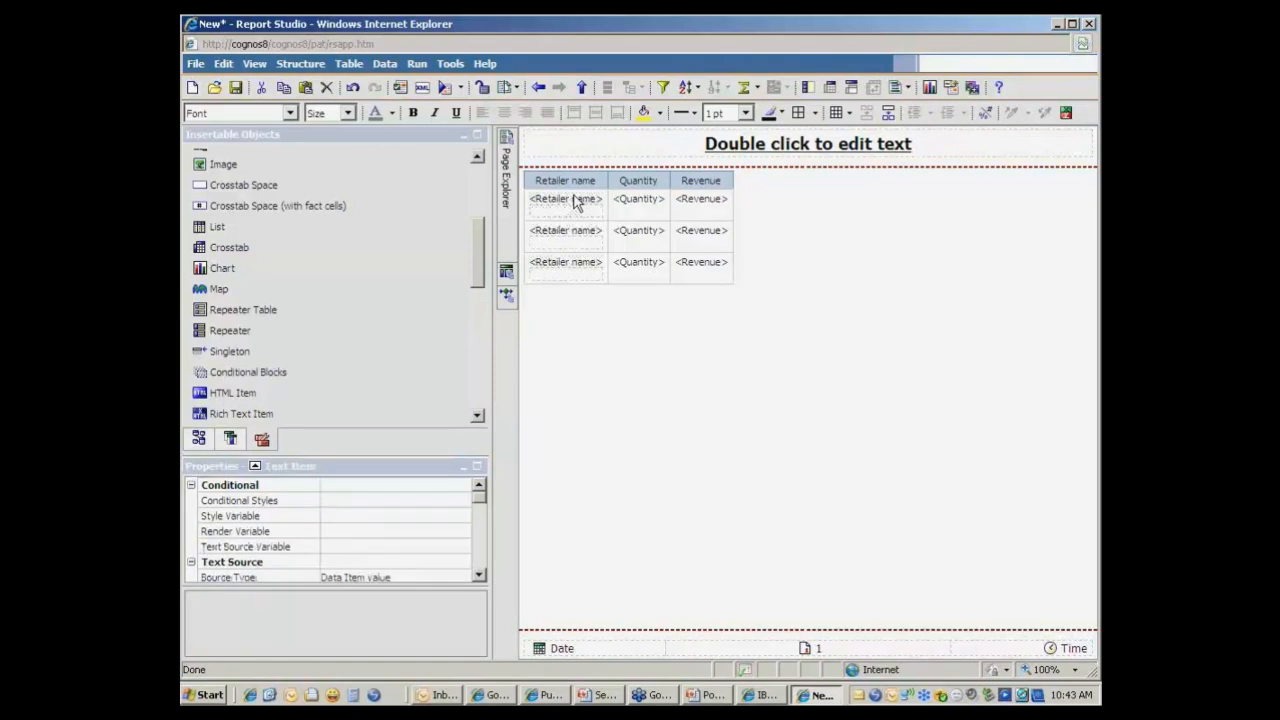
Add a Retailer name drill-through definition targeting Demo2 Target, opening in a new window
right_click(565, 198)
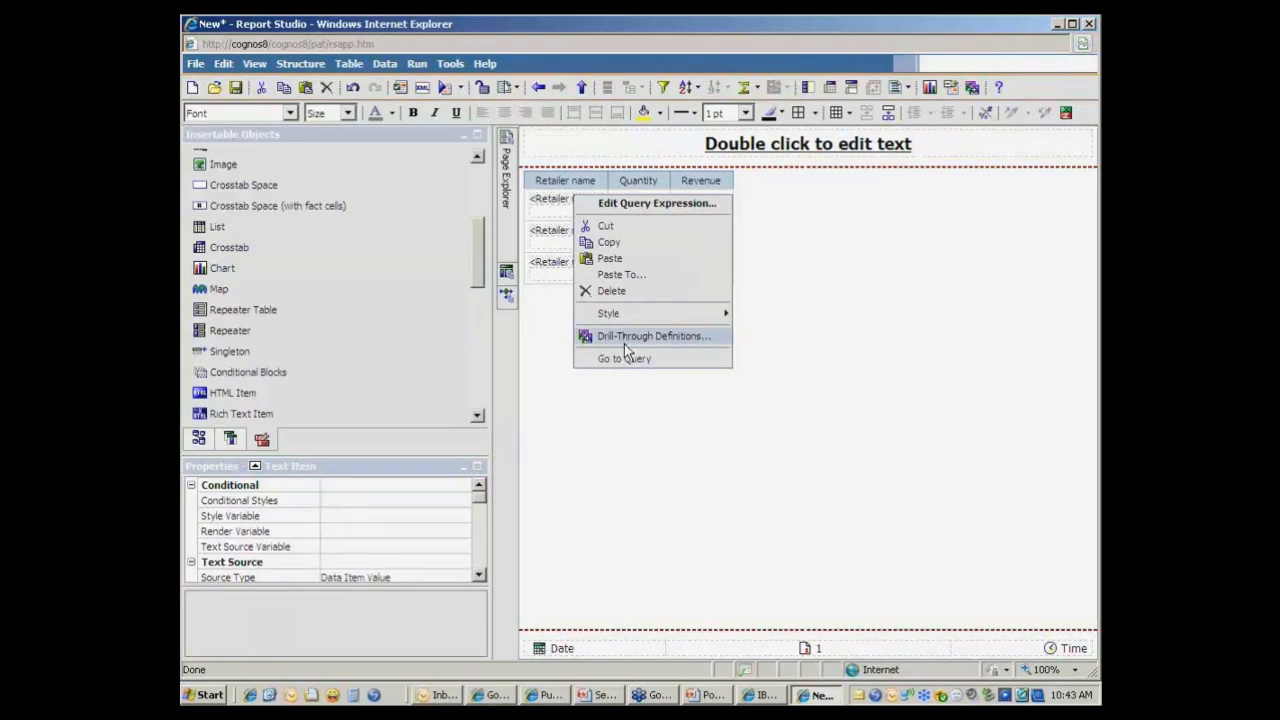
click(653, 335)
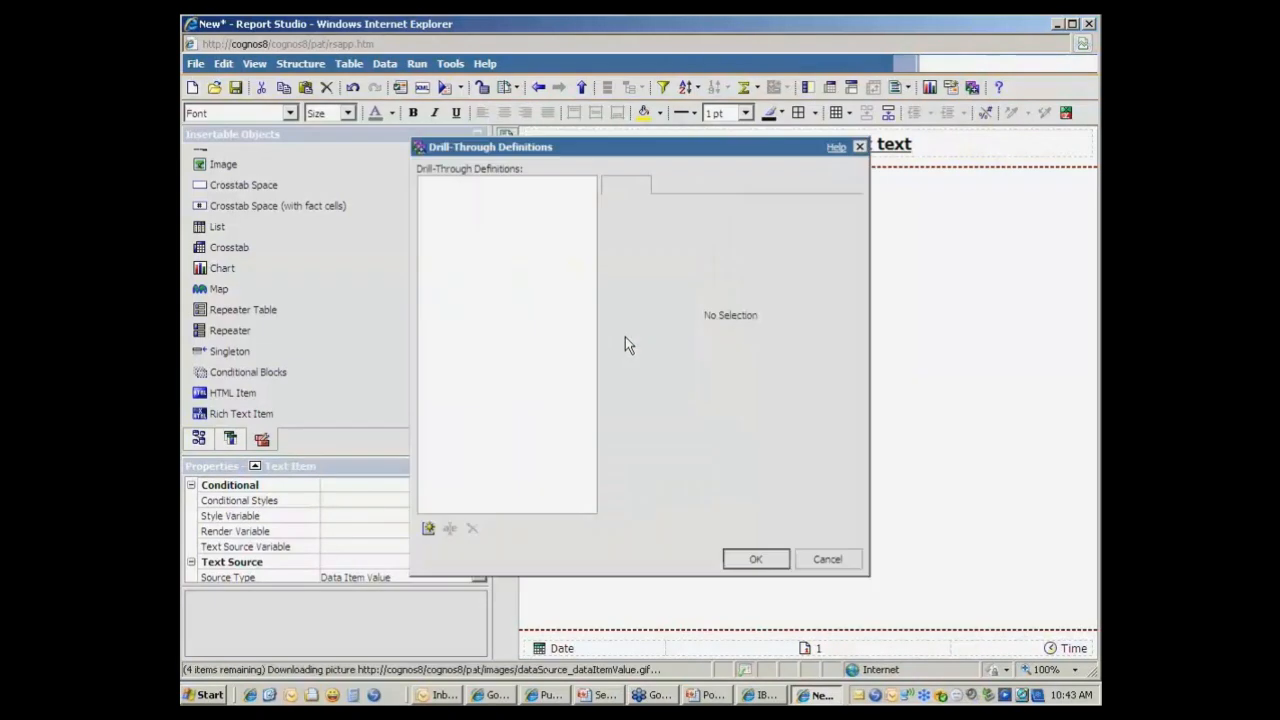
click(429, 528)
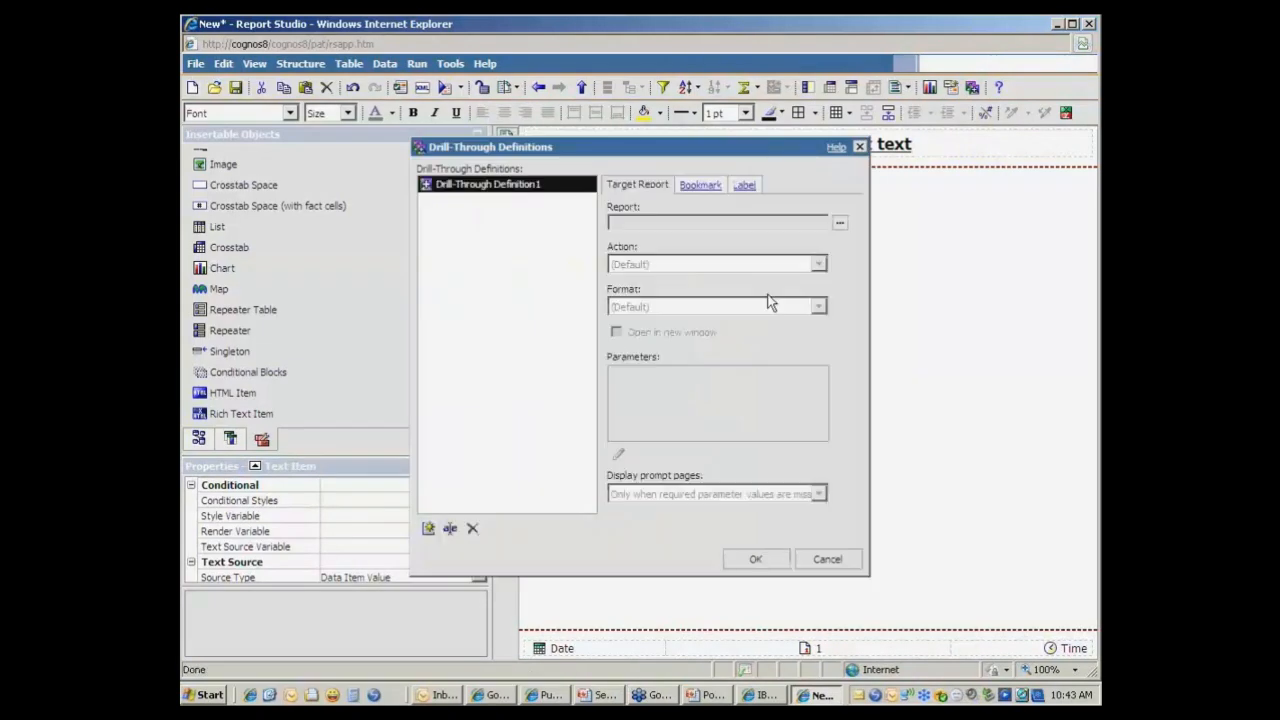
click(839, 222)
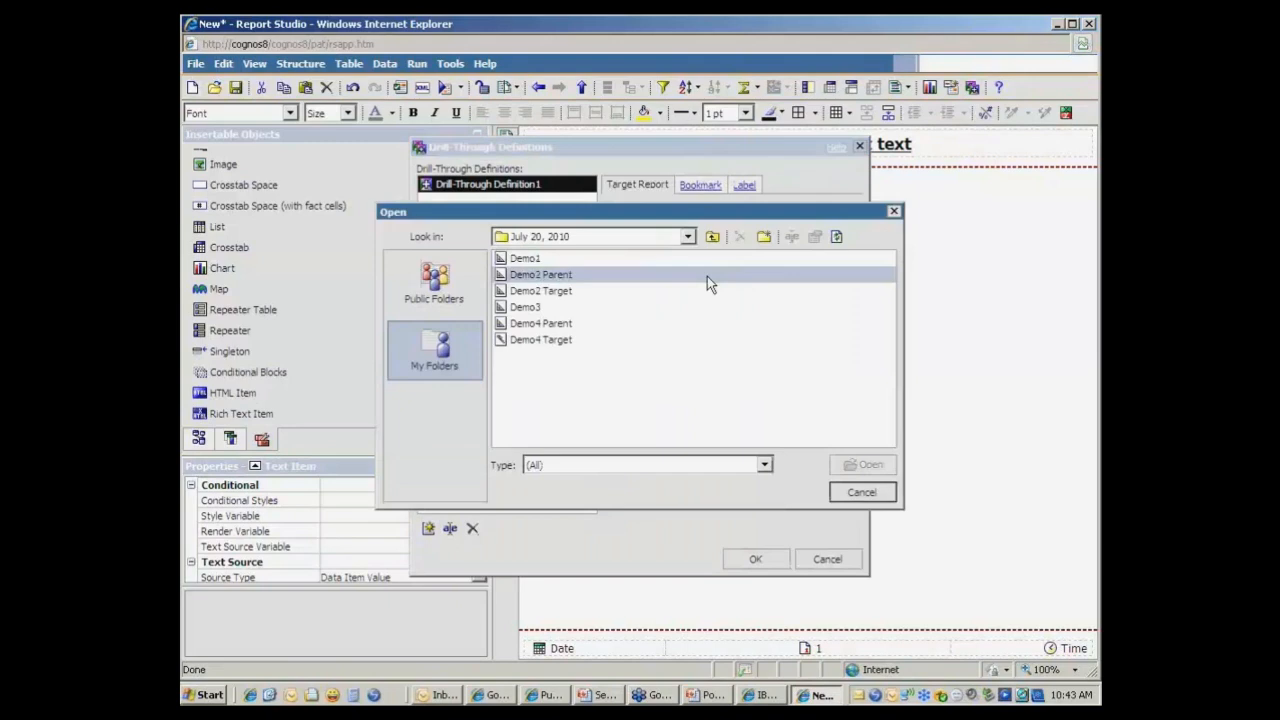
mouse_move(697, 289)
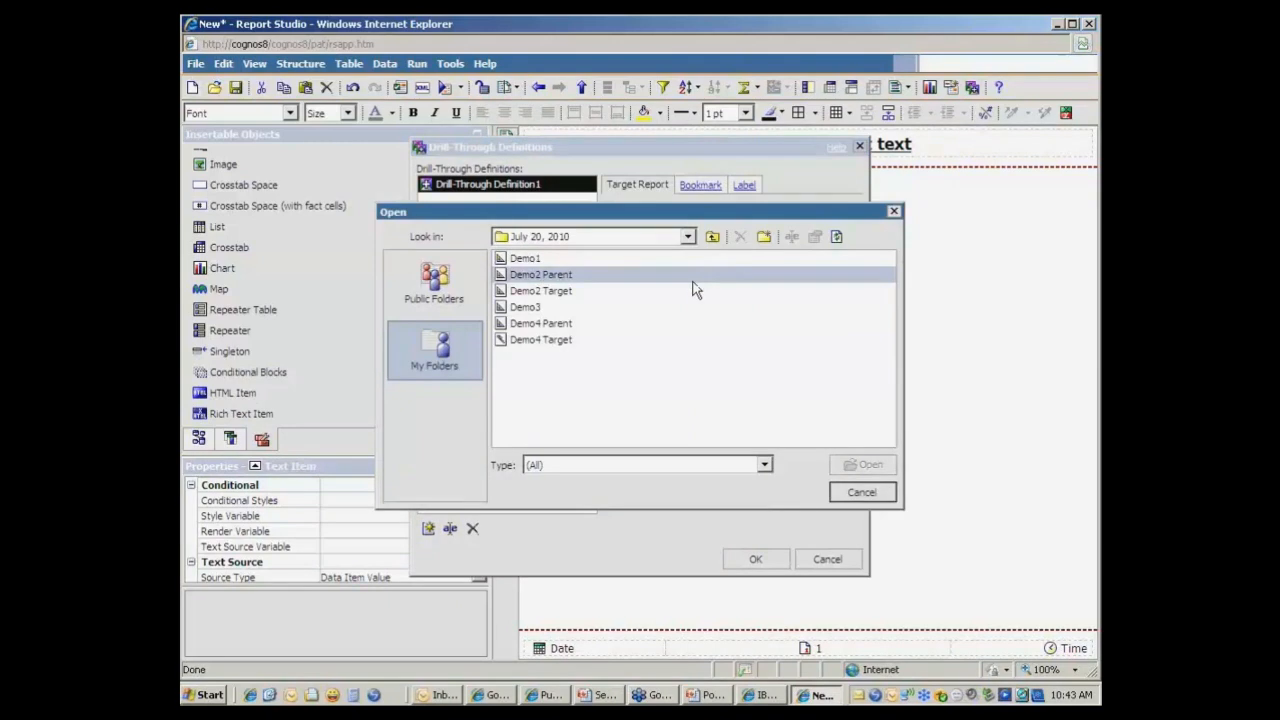
click(541, 290)
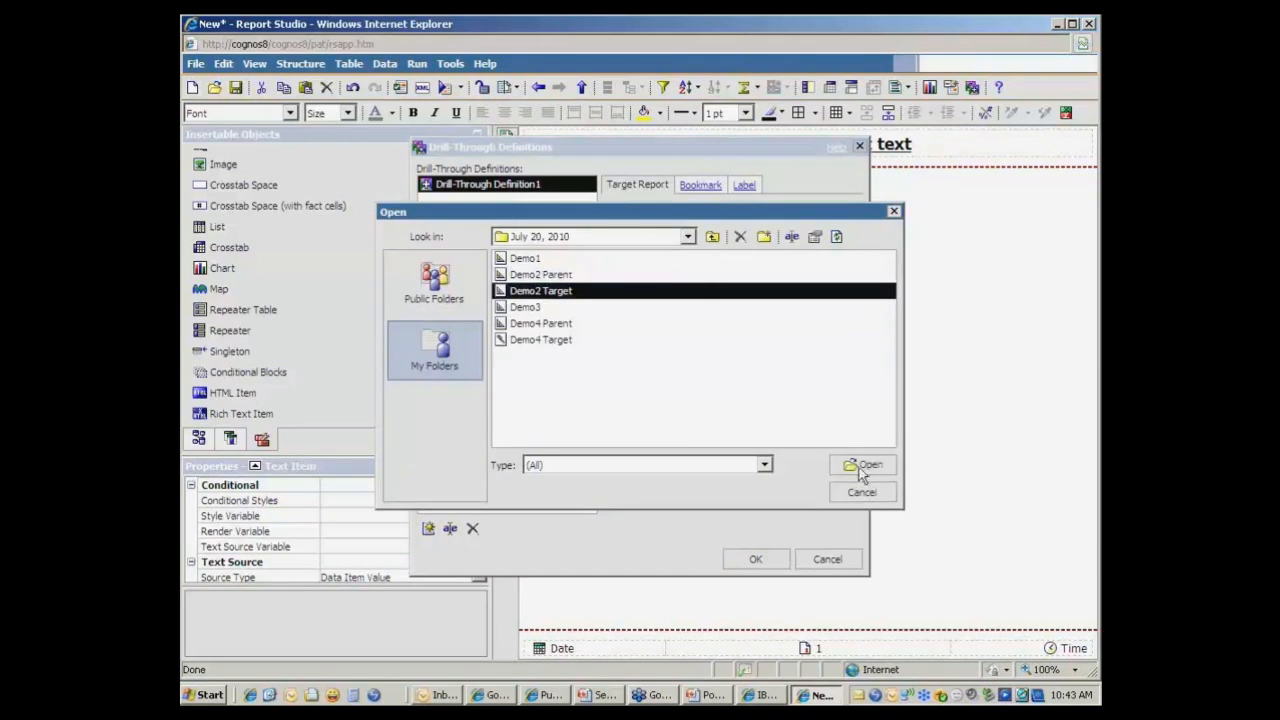
click(862, 465)
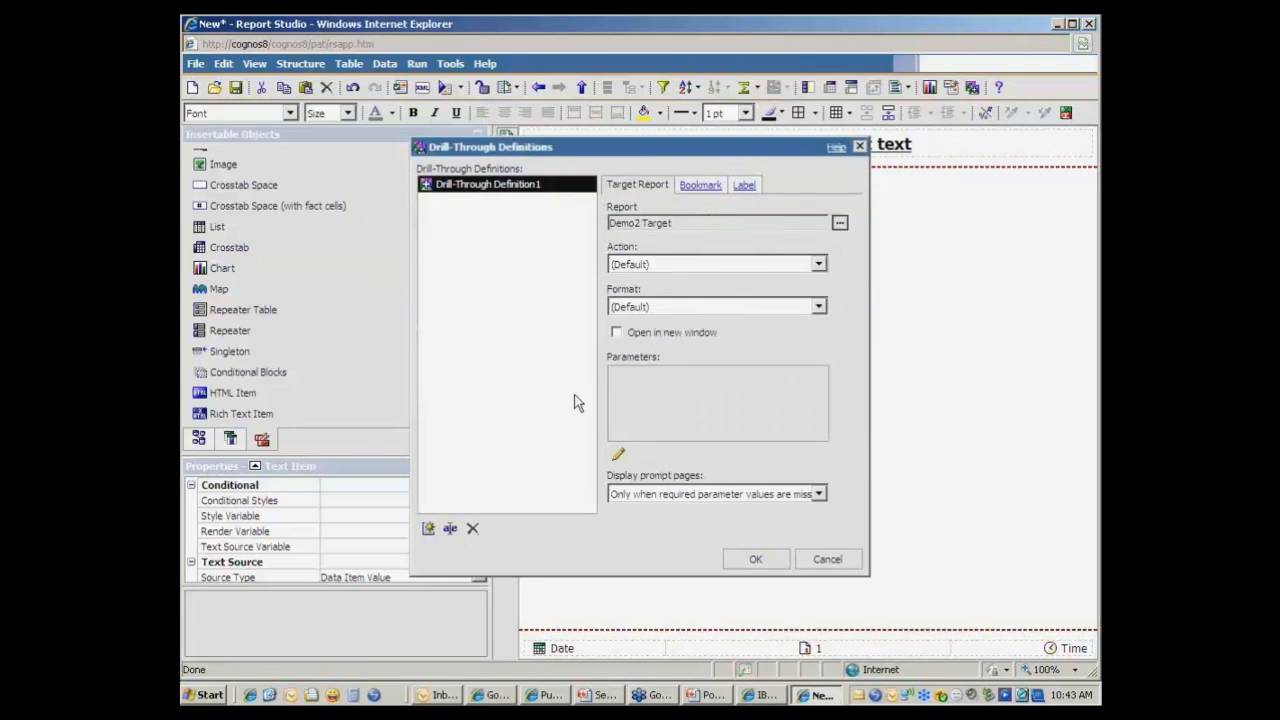
click(616, 332)
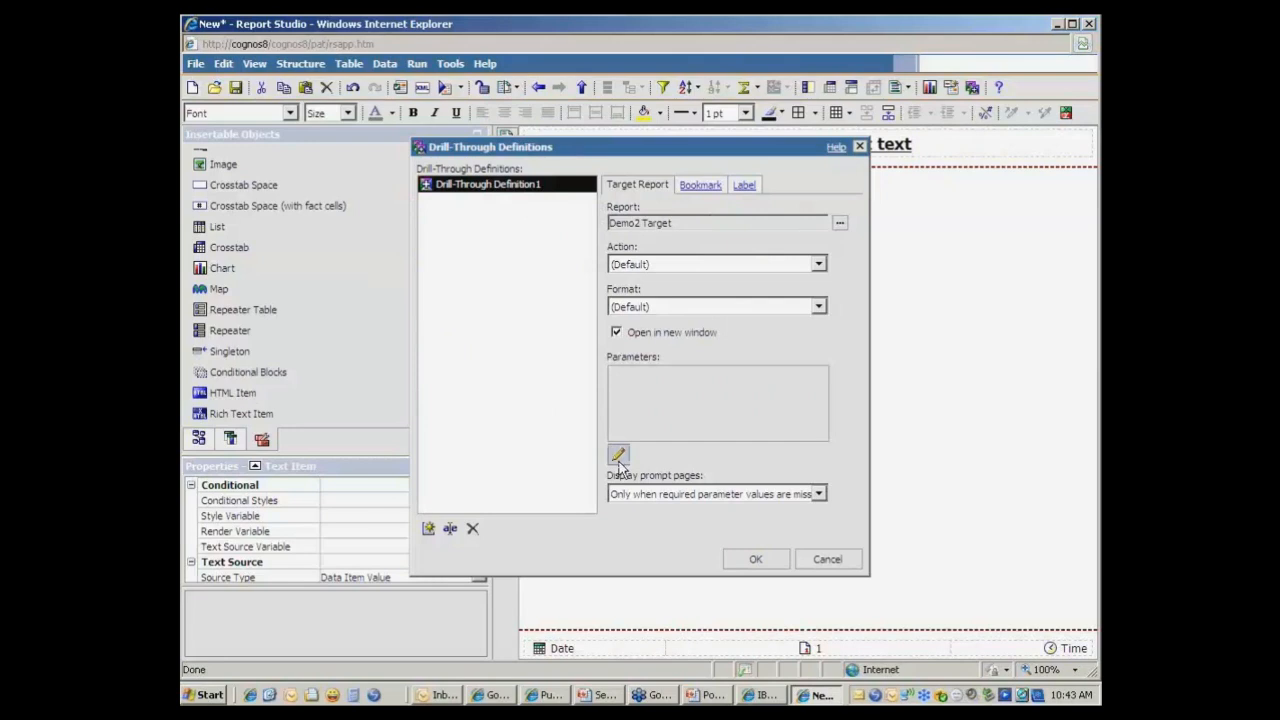
Pass the Retailer name data item value to the Retailer Name parameter and save
click(617, 456)
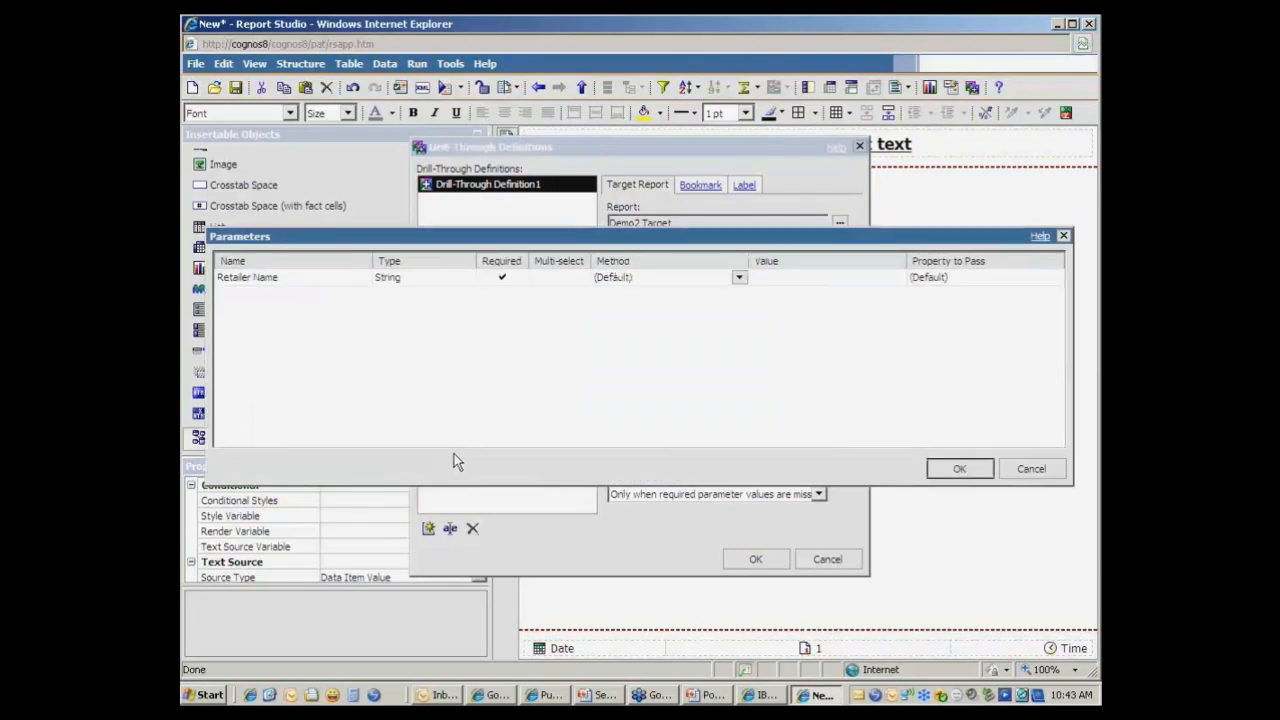
mouse_move(300, 307)
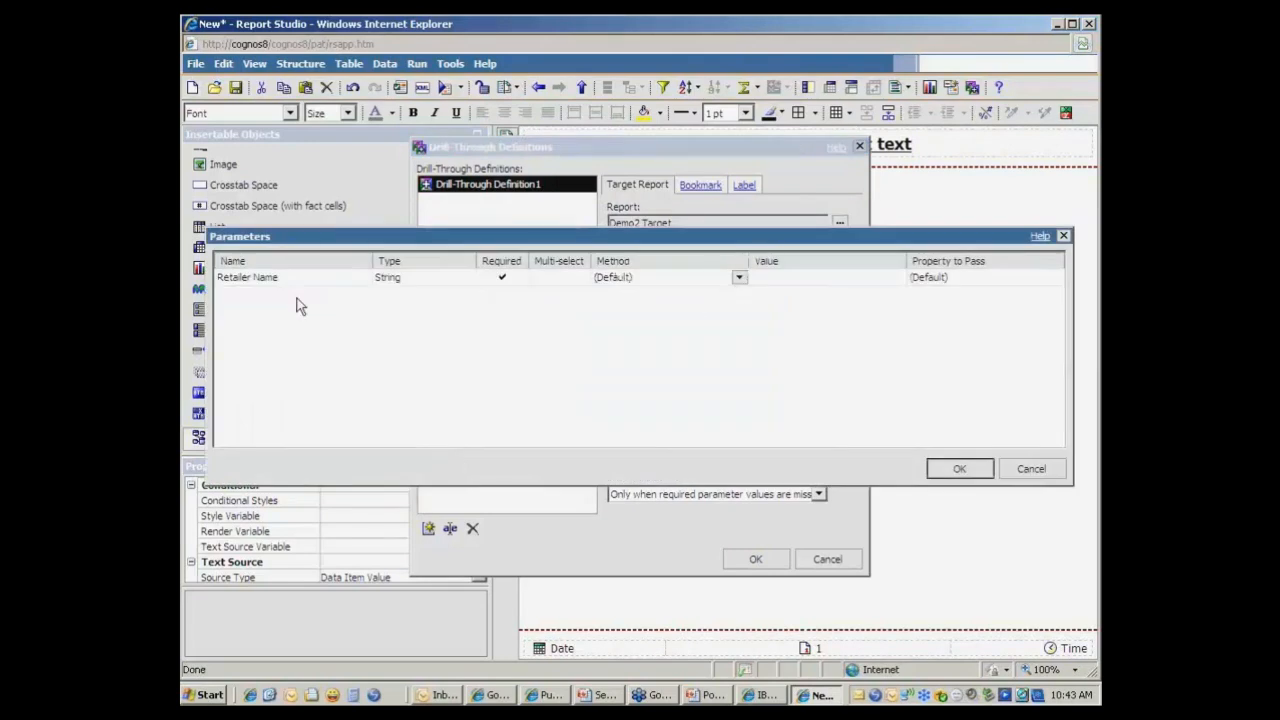
mouse_move(290, 277)
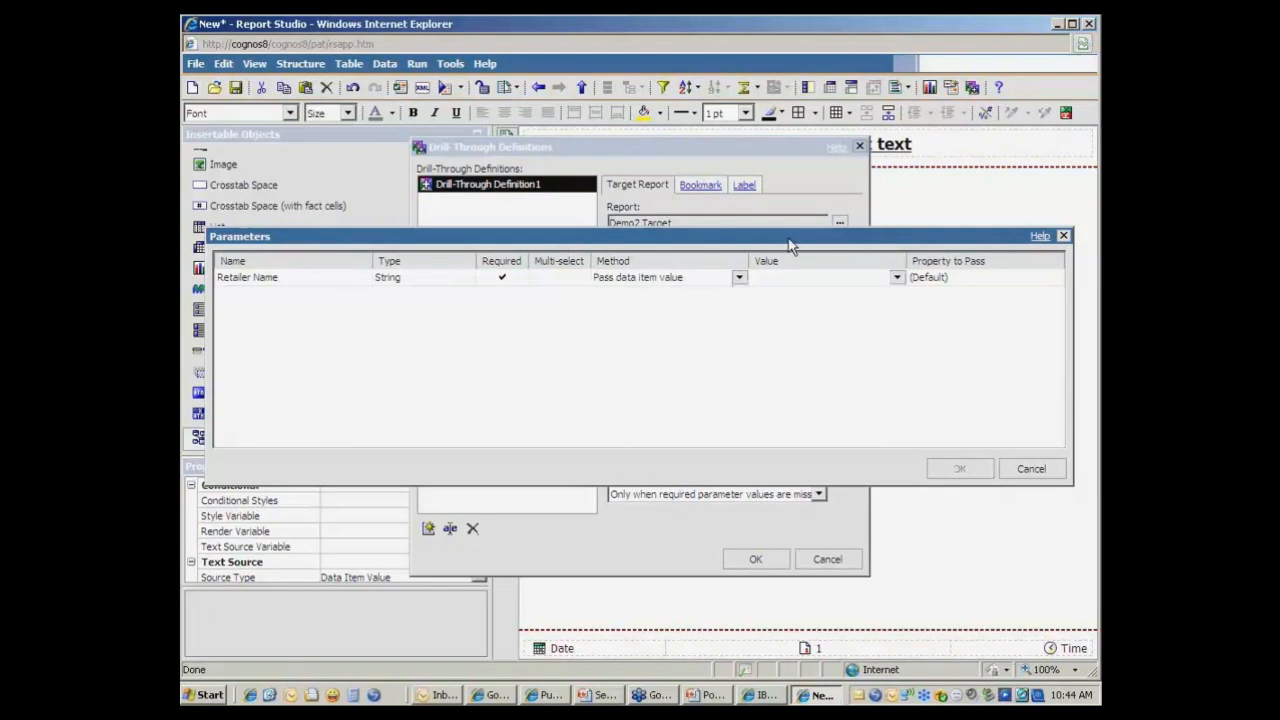
click(896, 277)
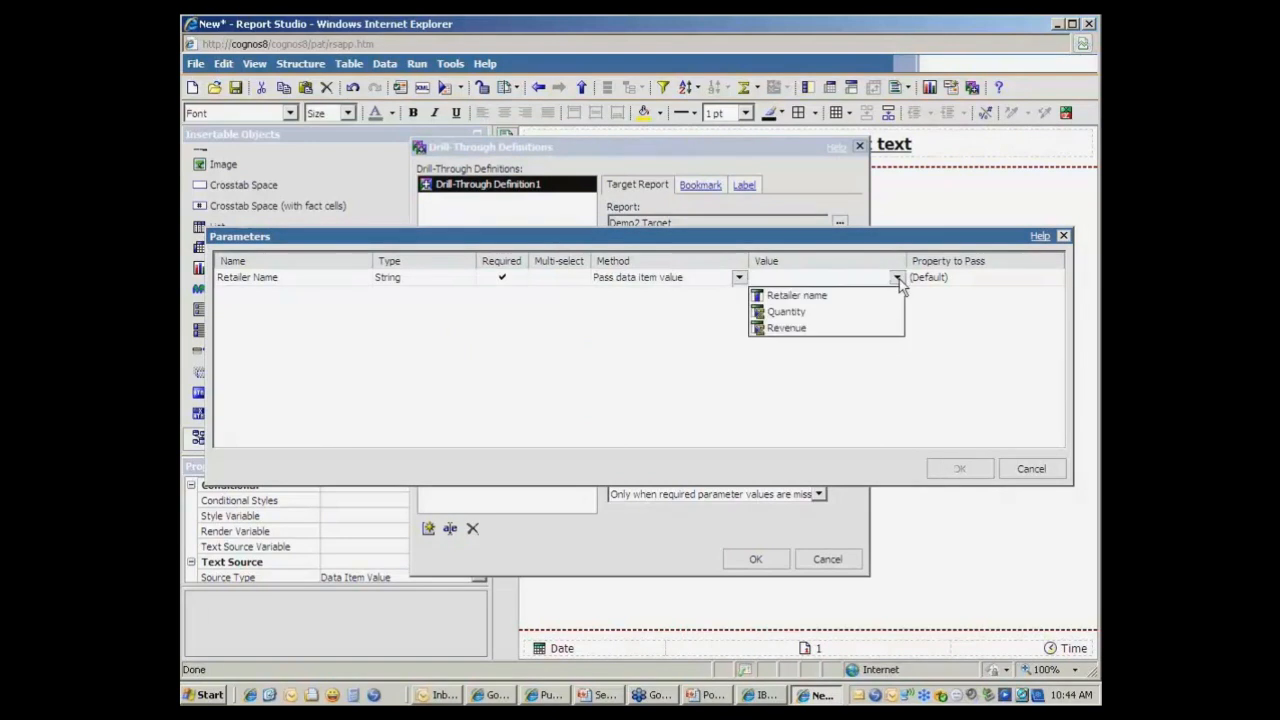
click(796, 295)
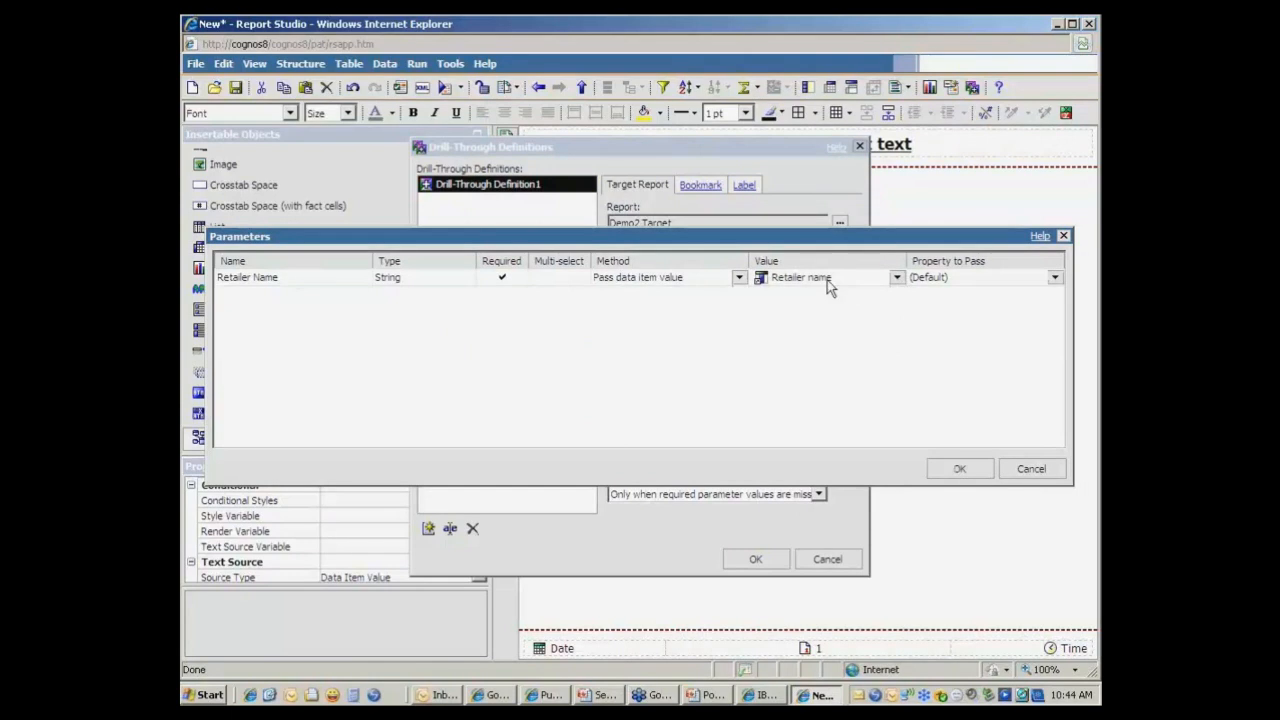
mouse_move(575, 365)
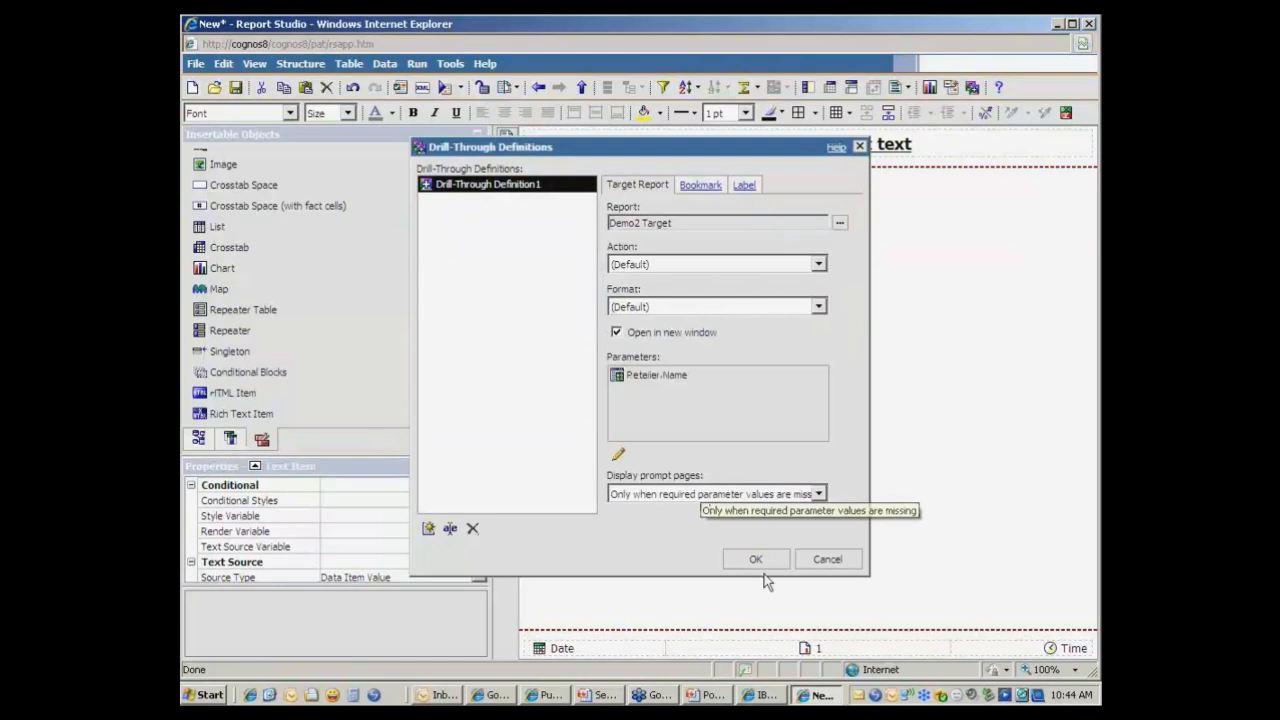
click(755, 559)
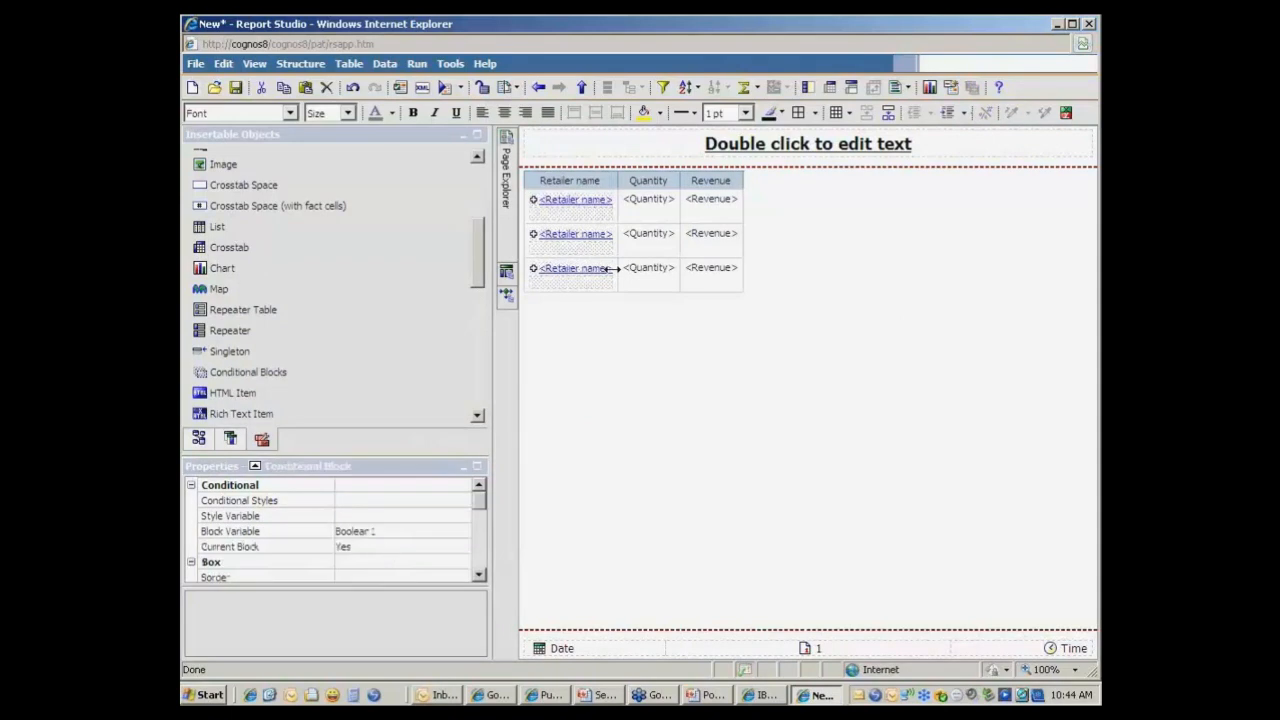
Set the conditional block's Current Block back to No
click(575, 198)
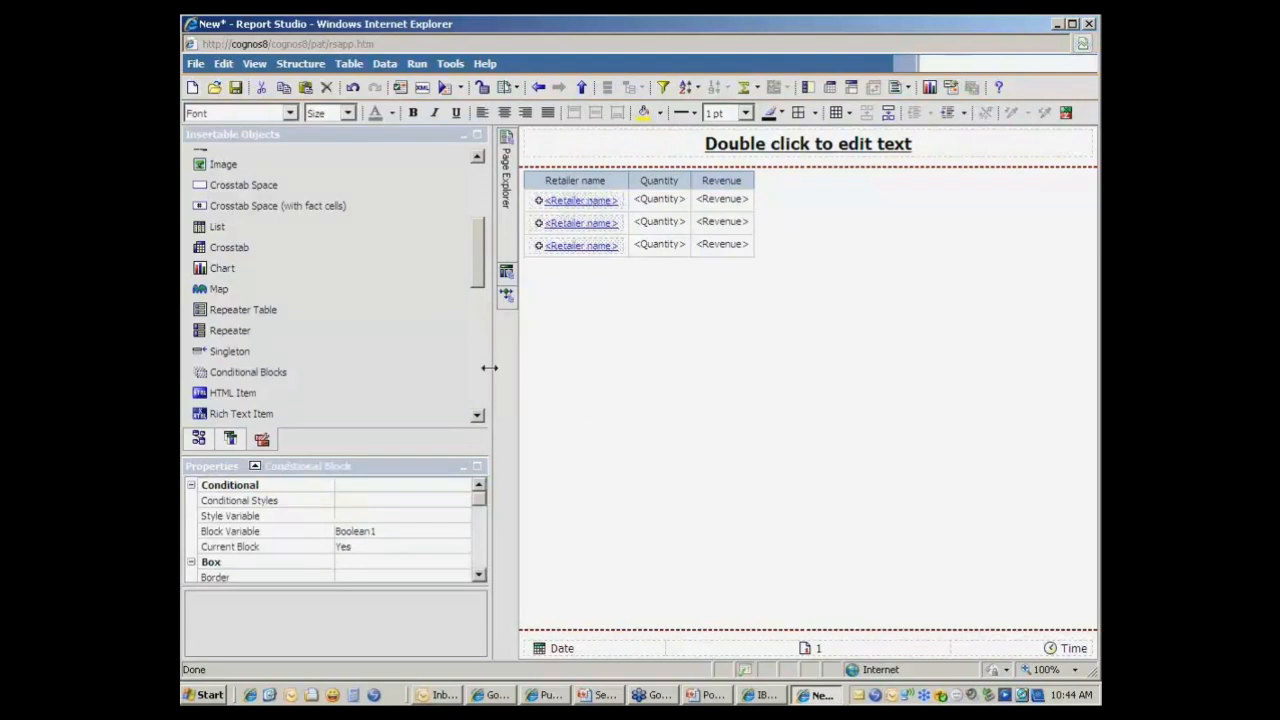
click(462, 547)
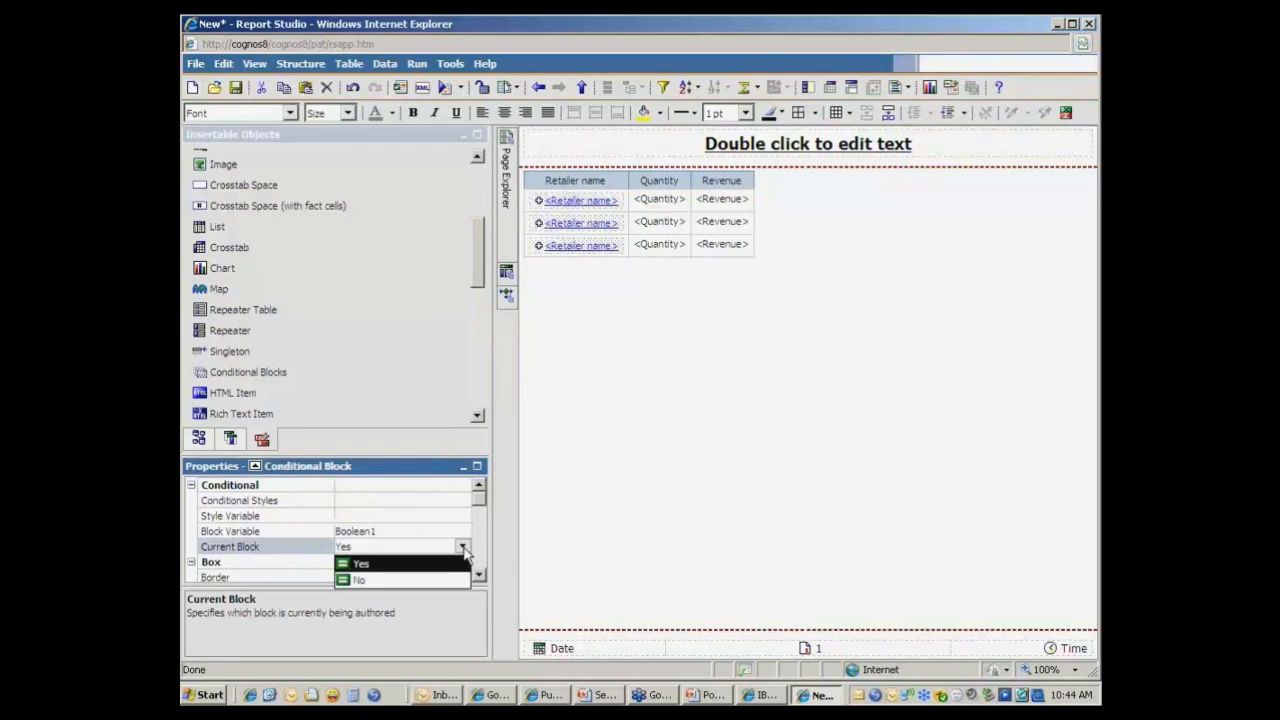
click(358, 580)
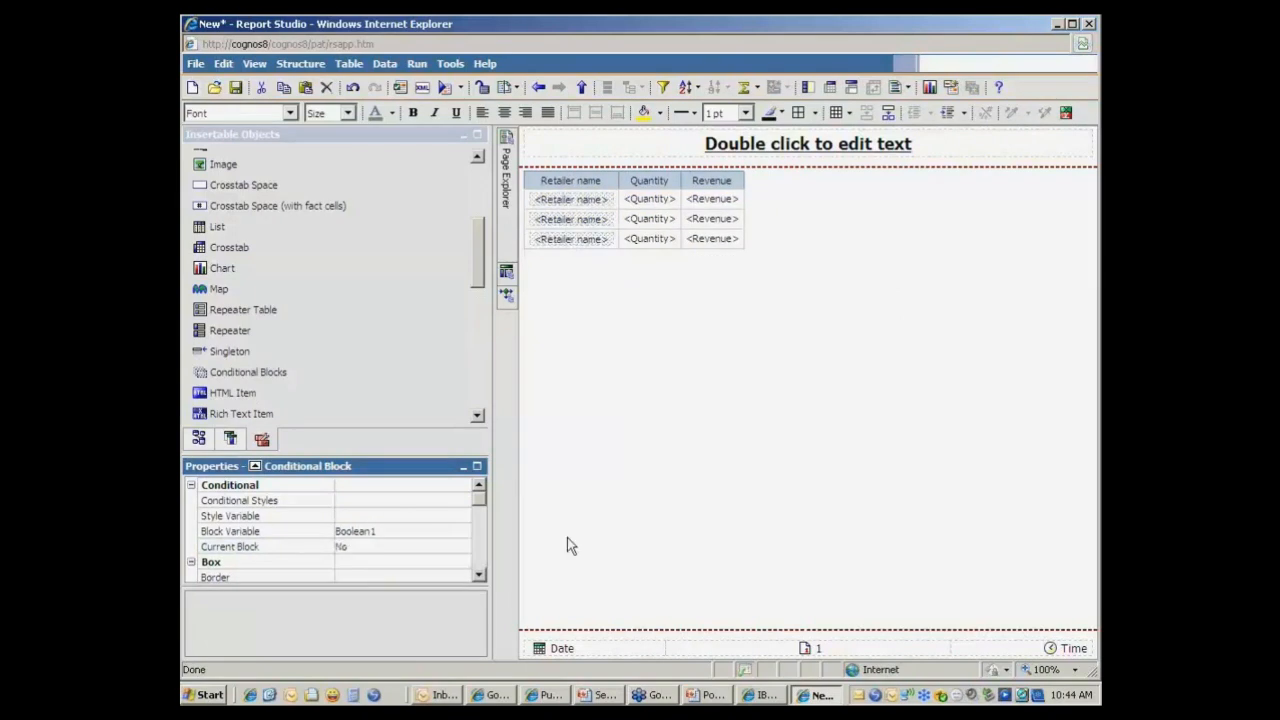
mouse_move(620, 360)
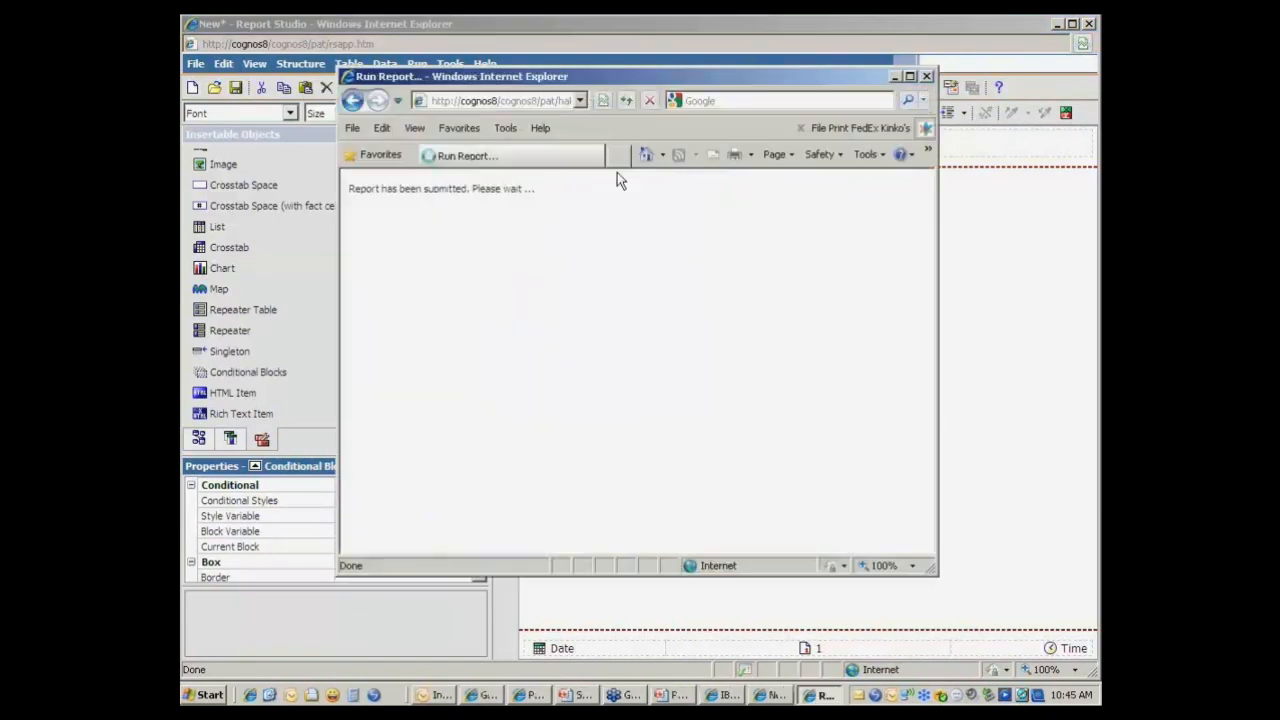
Run the report, test a retailer drill-through link, and browse pages 2 and 3
click(910, 76)
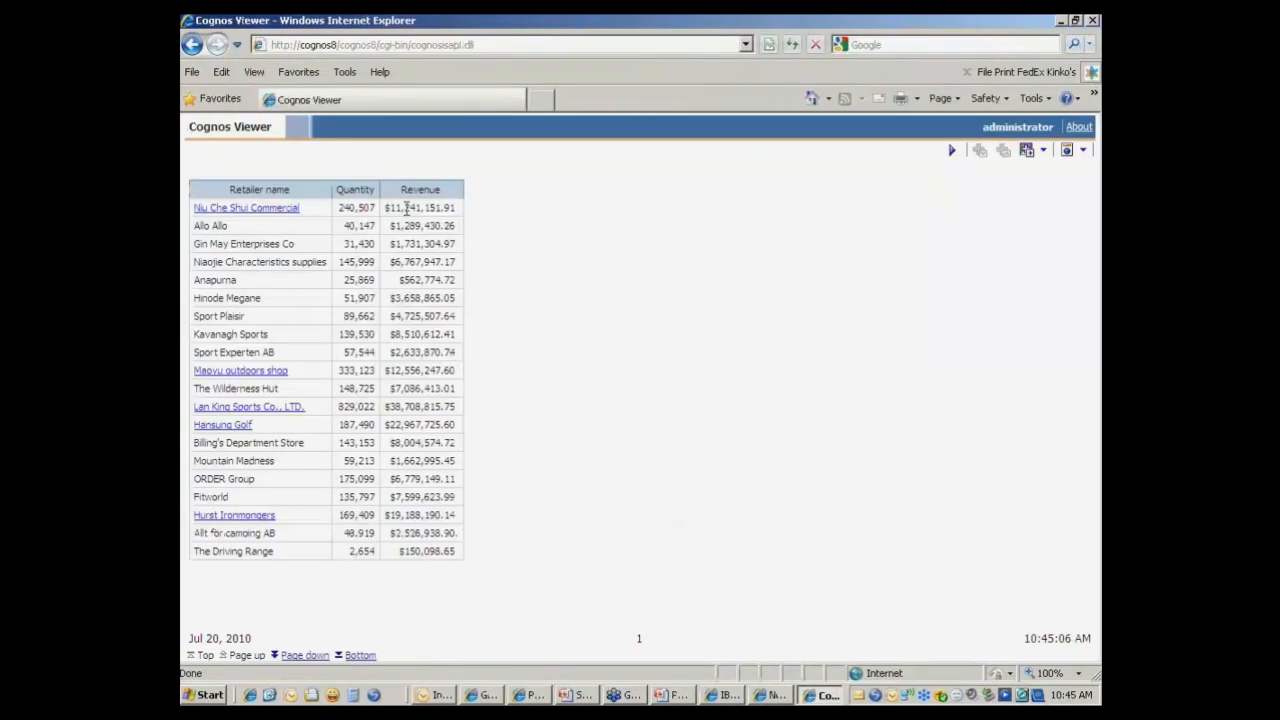
mouse_move(460, 222)
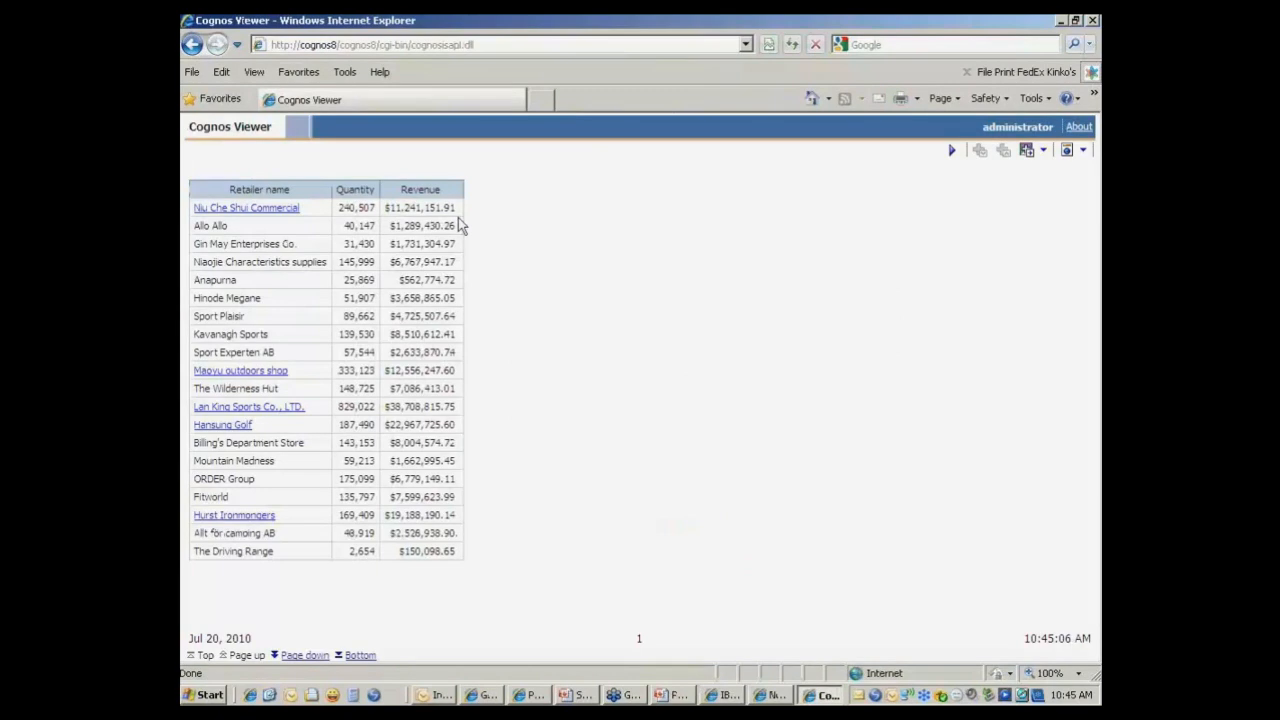
mouse_move(260, 375)
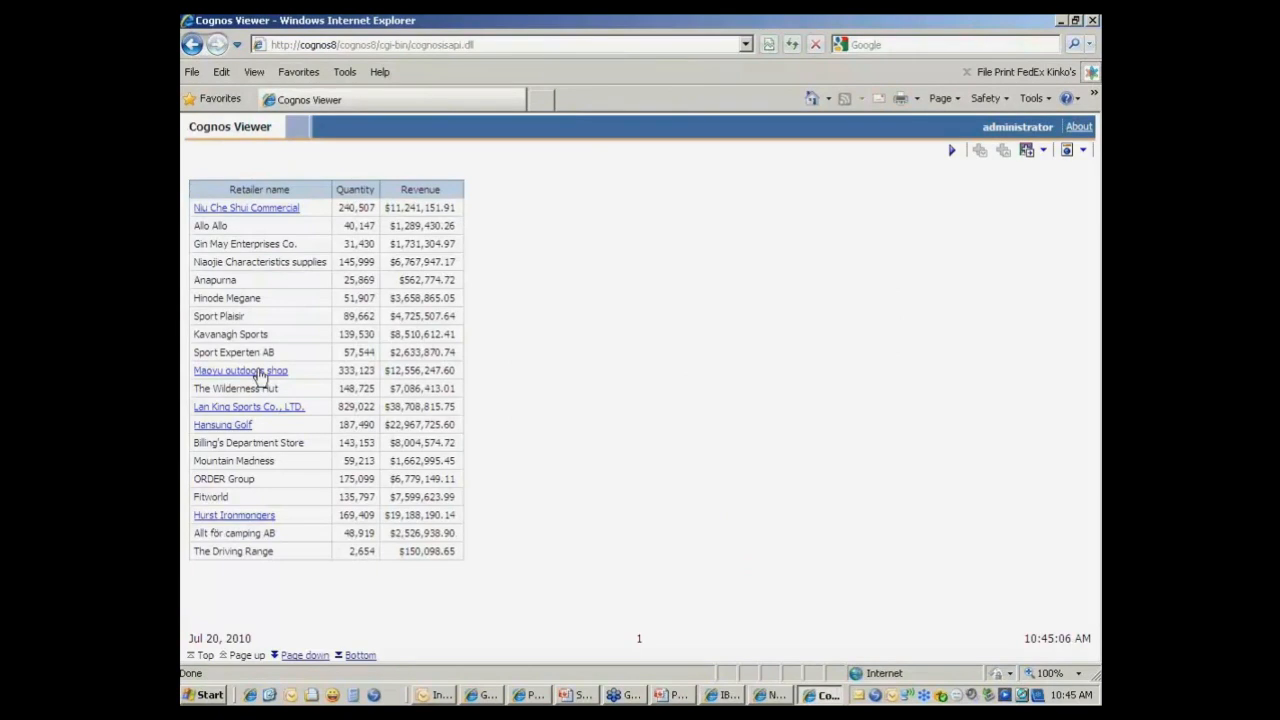
mouse_move(577, 390)
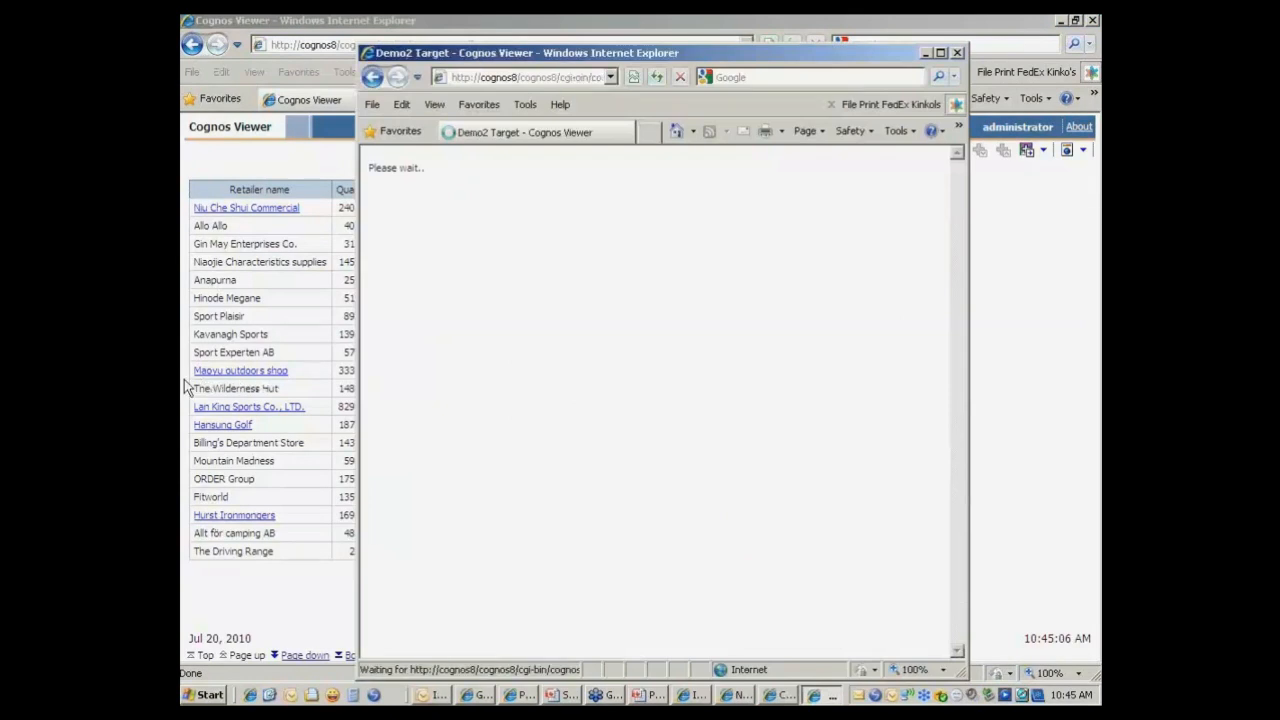
click(240, 370)
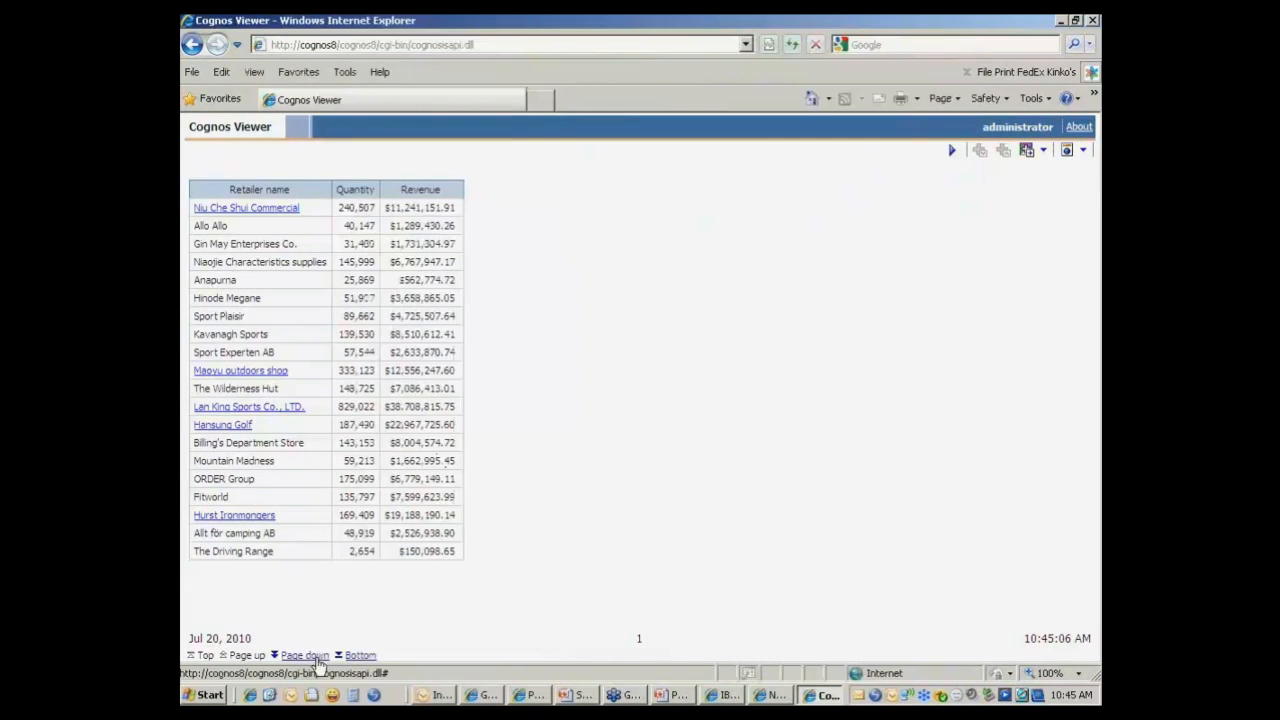
click(305, 655)
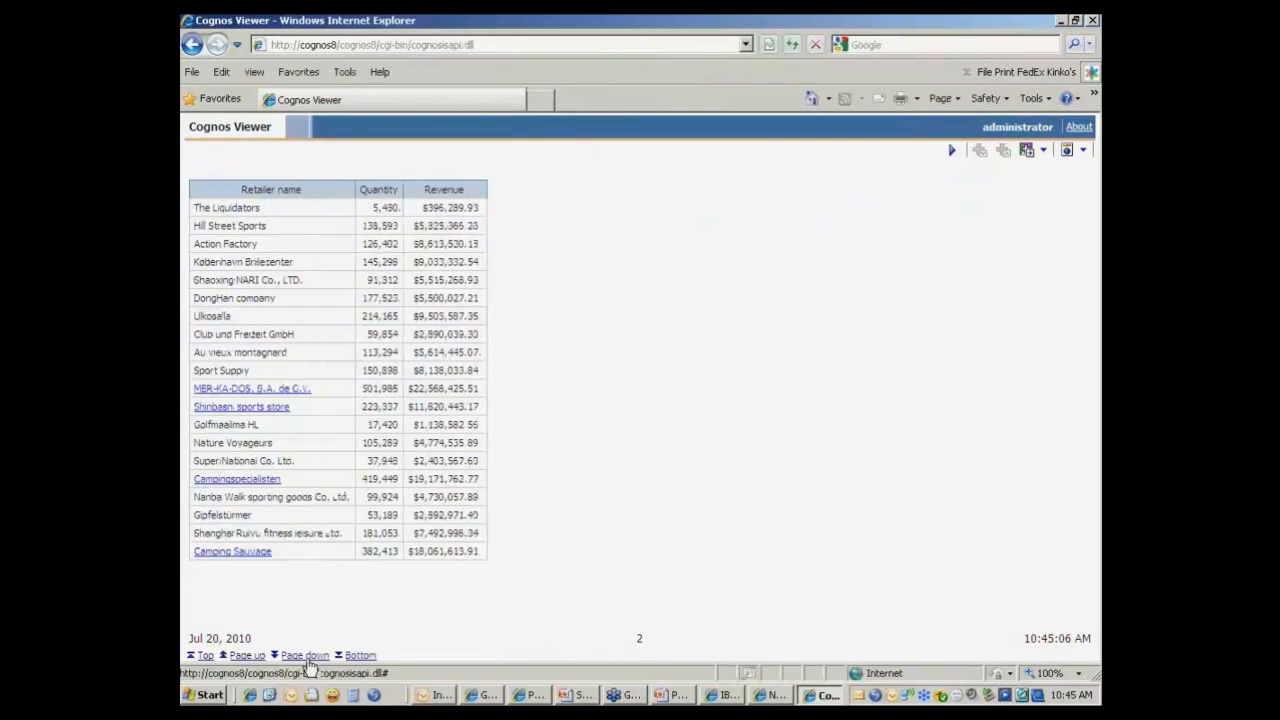
click(305, 655)
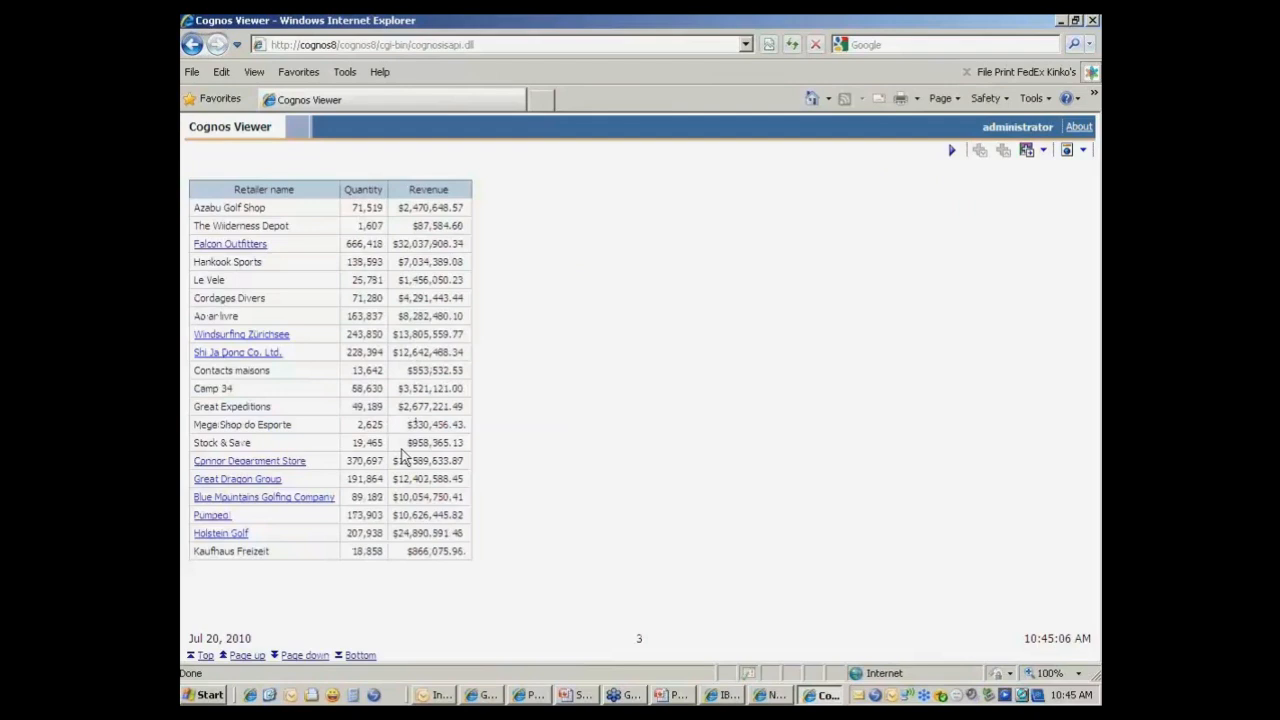
mouse_move(240, 475)
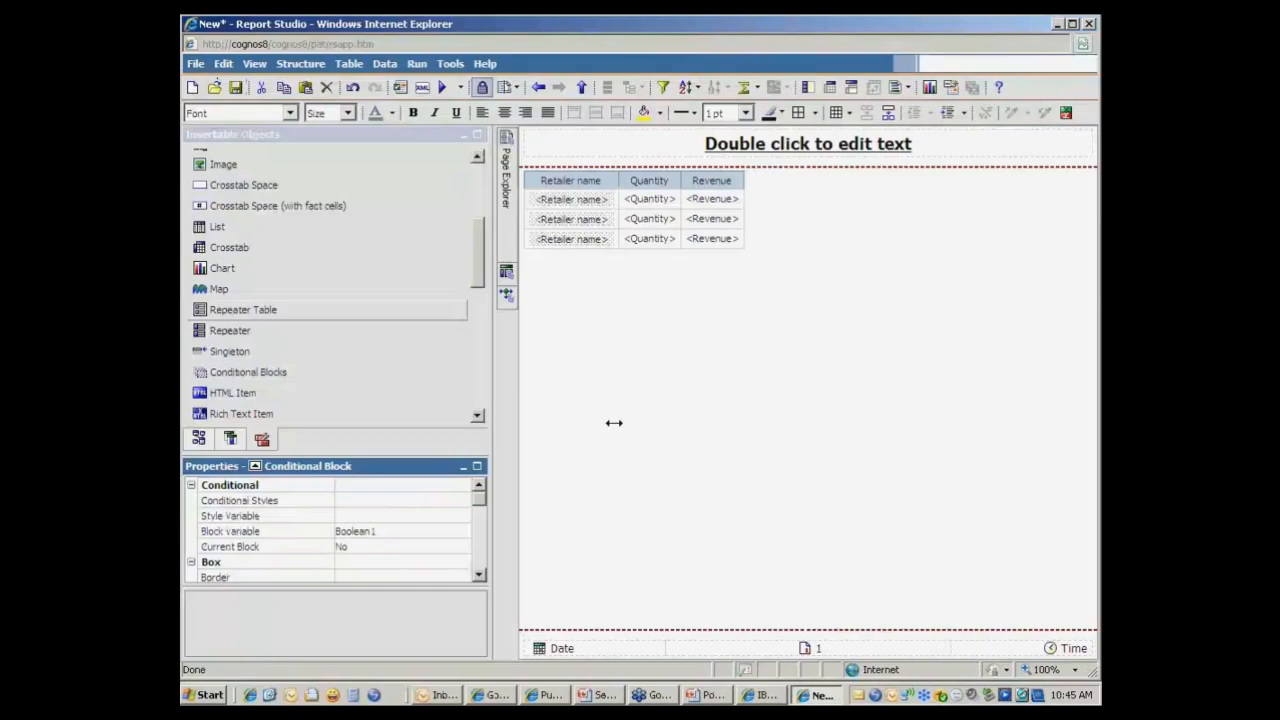
mouse_move(665, 434)
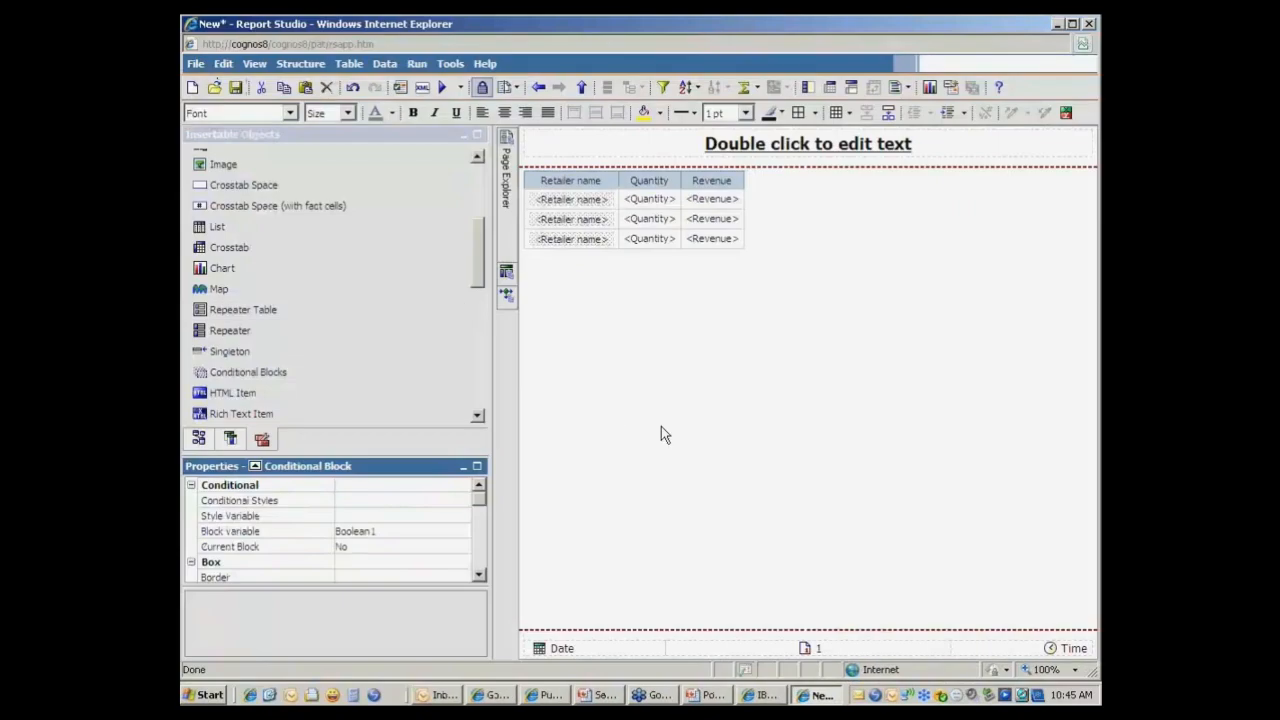